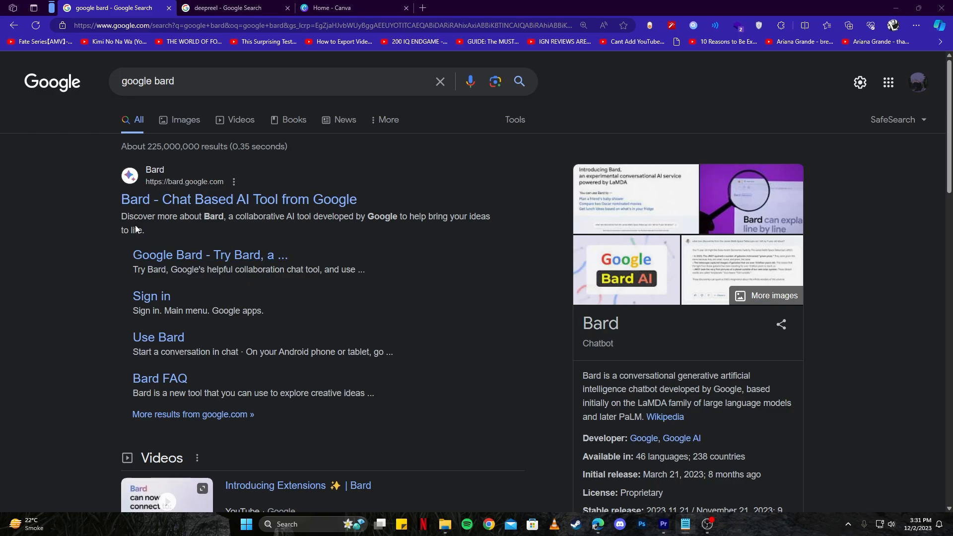
# - Open Bard from the search results, then scroll and accept its Terms & Privacy notice
pyautogui.click(238, 198)
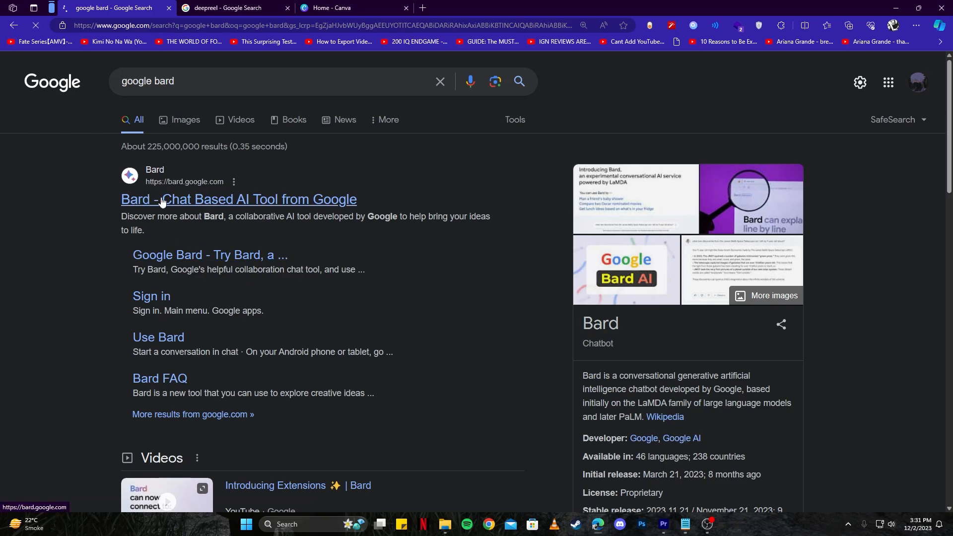
pyautogui.click(239, 199)
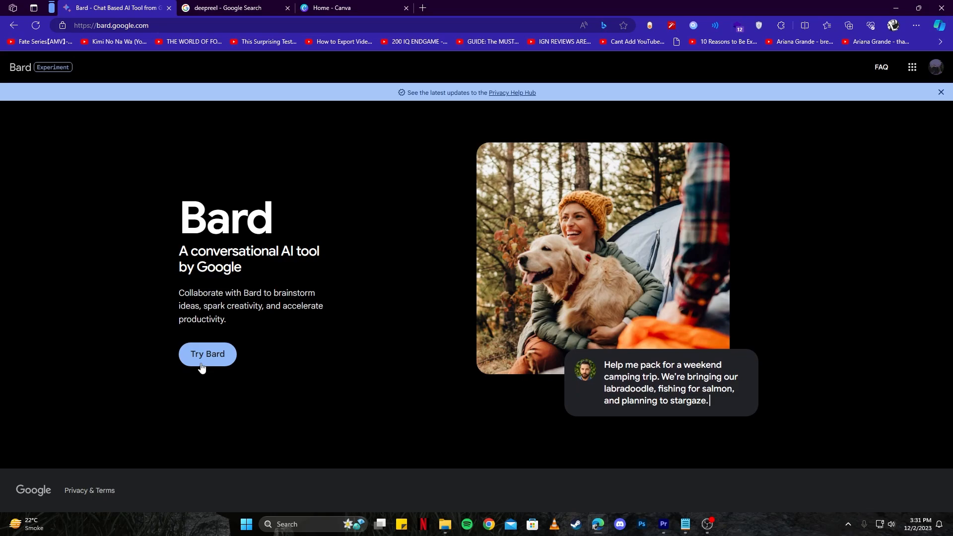
pyautogui.click(206, 354)
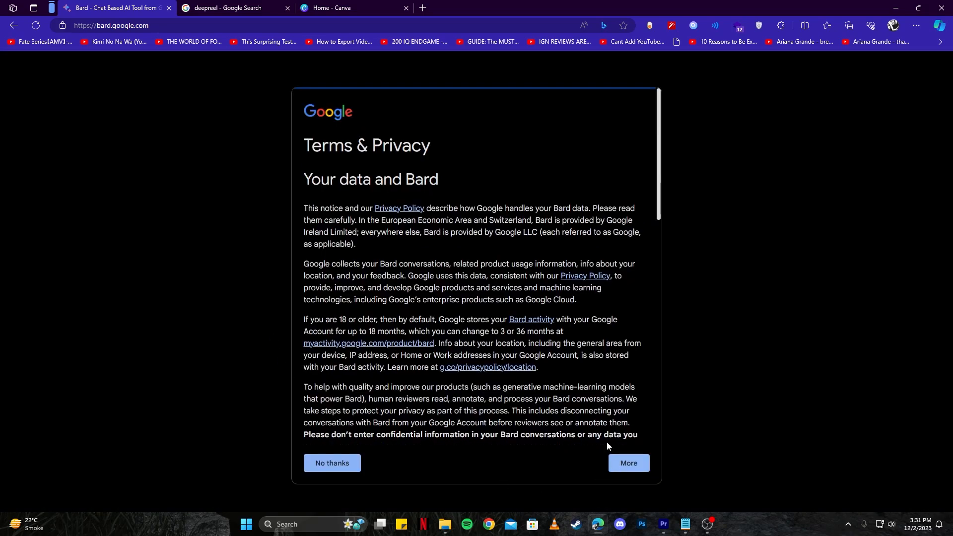
pyautogui.scroll(-3)
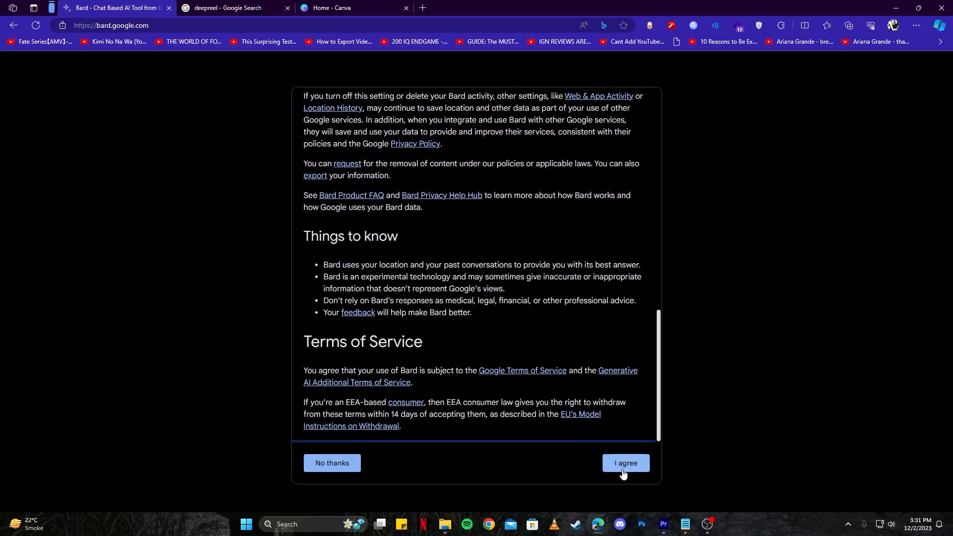
pyautogui.click(625, 463)
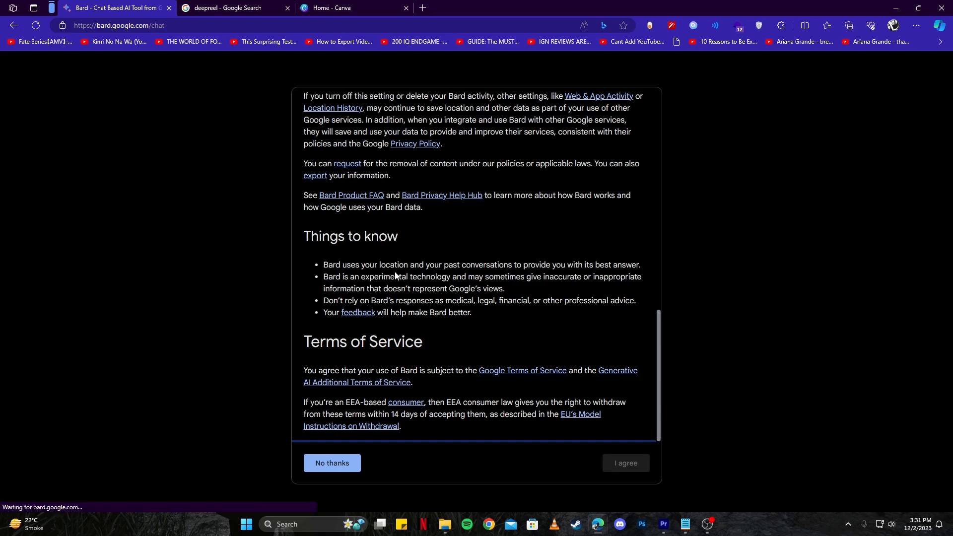
pyautogui.click(625, 463)
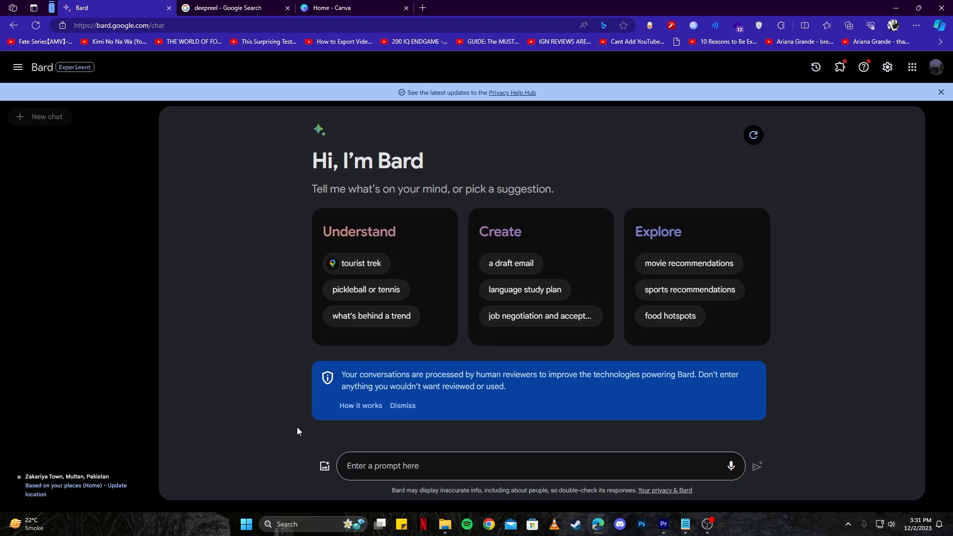
# - Ask Bard for the '10 most popular wikipedia niches' and scroll through its answer
pyautogui.write('10 most popular wikipedia niches')
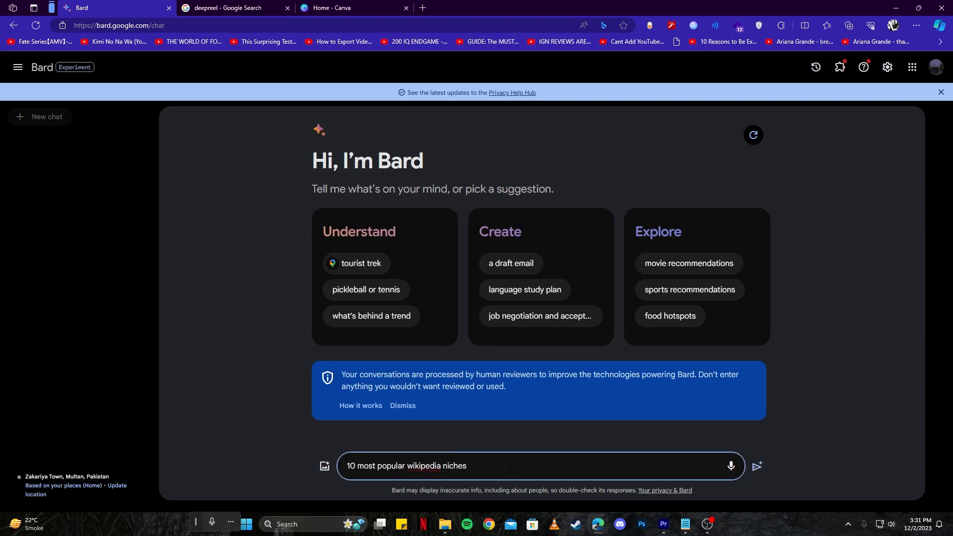
pyautogui.click(755, 476)
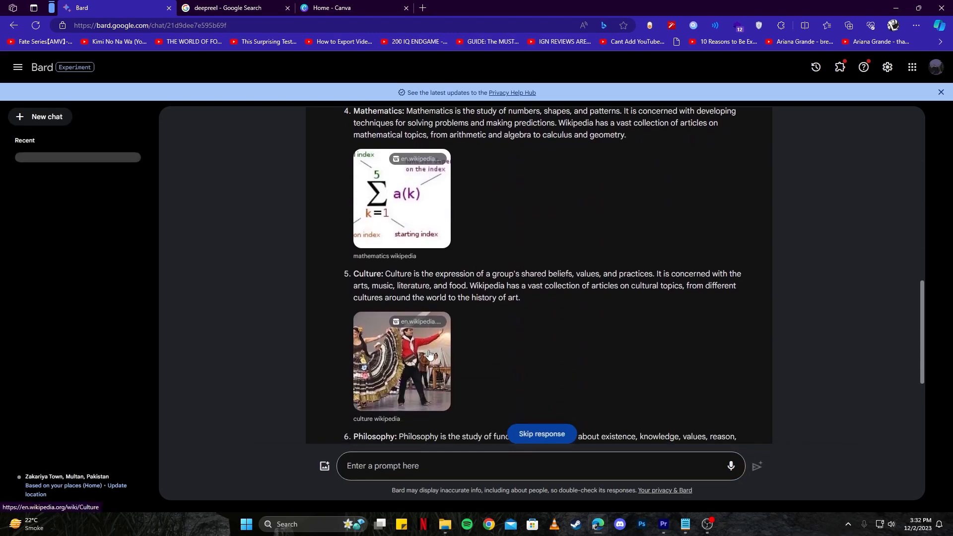
pyautogui.scroll(-3)
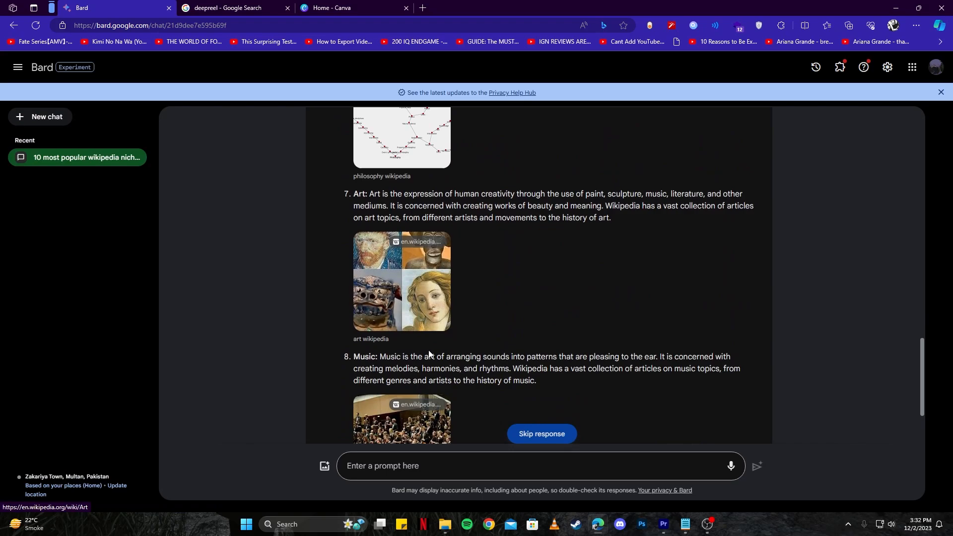
pyautogui.scroll(-3)
pyautogui.write('world')
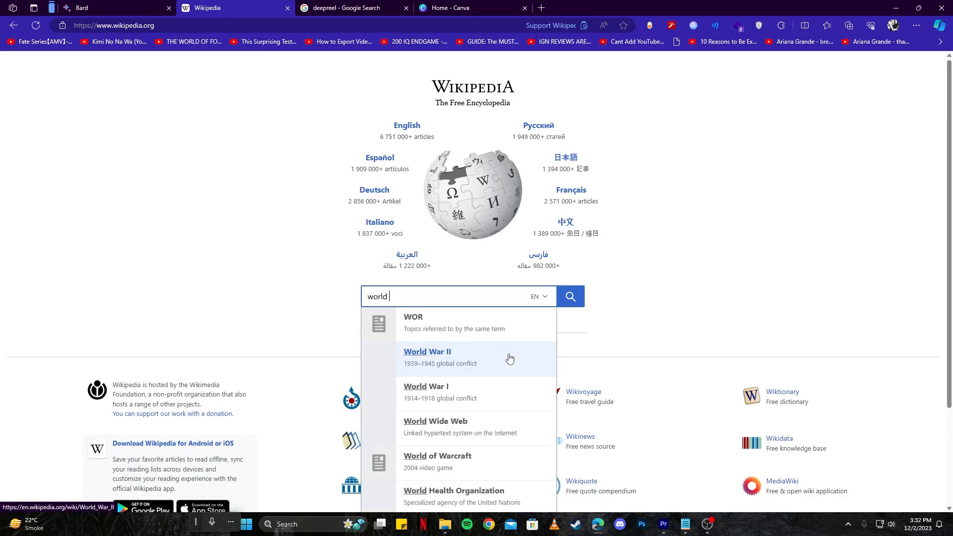
# - Open the World War II Wikipedia article, scroll it, and select its address-bar URL
pyautogui.click(427, 351)
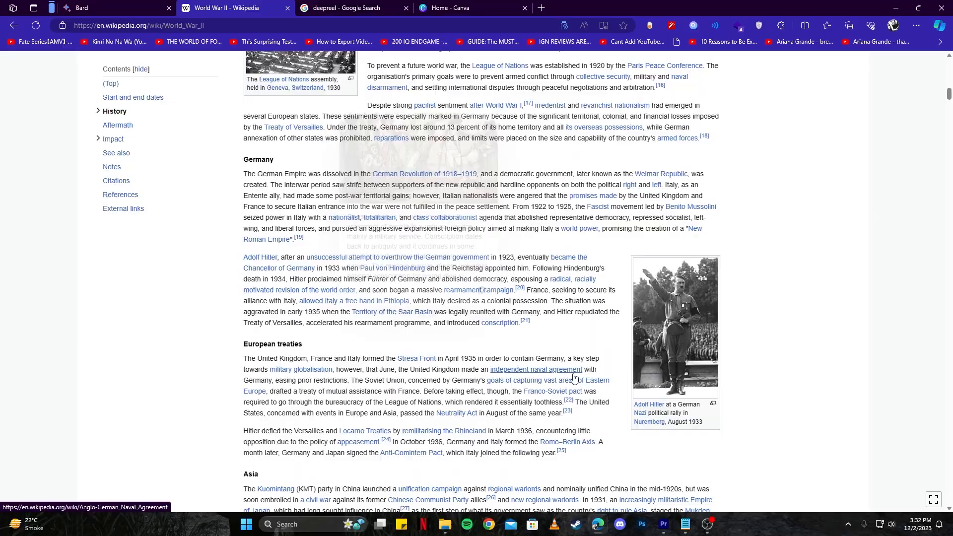
pyautogui.scroll(-3)
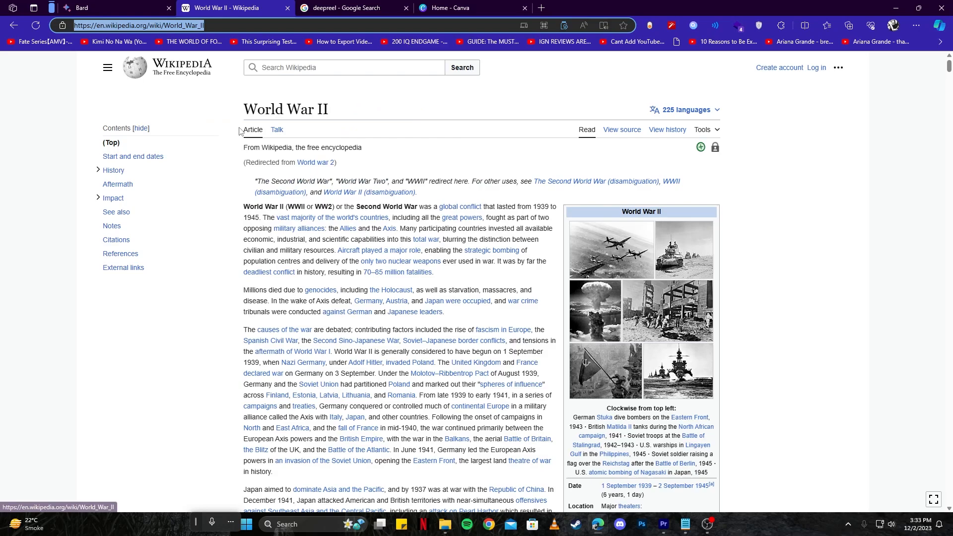
pyautogui.click(92, 7)
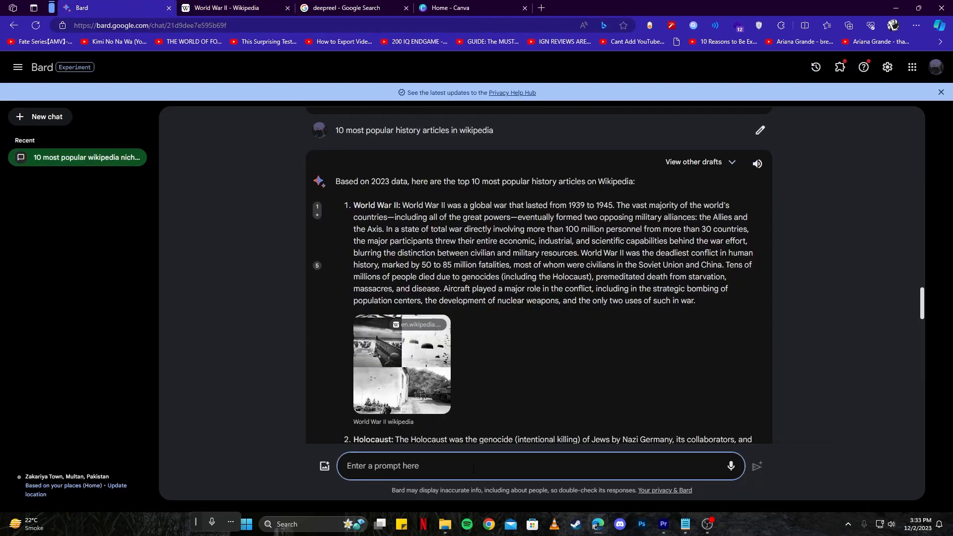
# - Ask Bard to rewrite the World War II Wikipedia link into a new article of at most 200 words
pyautogui.write('rewrite the url into a new article maximum 200 words. World War II - Wikipedia')
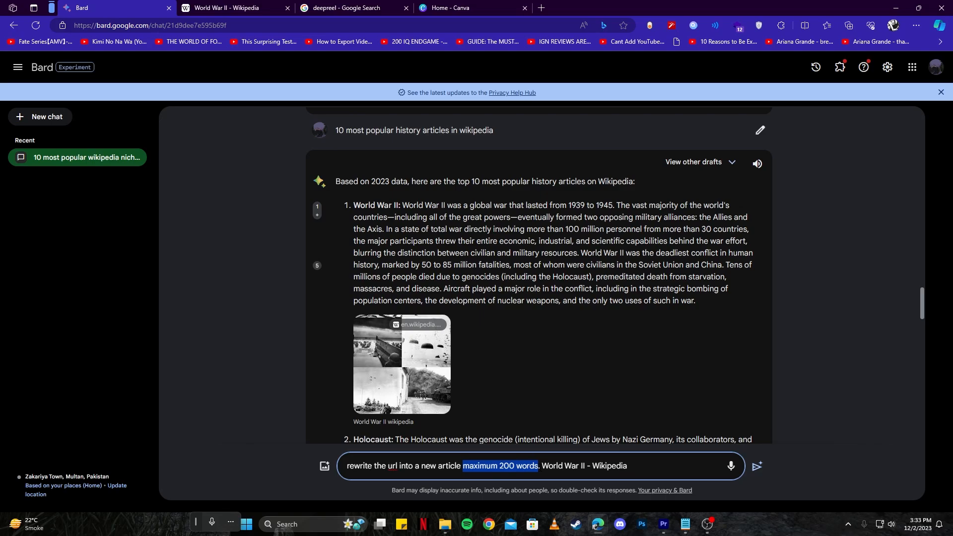
pyautogui.moveTo(829, 471)
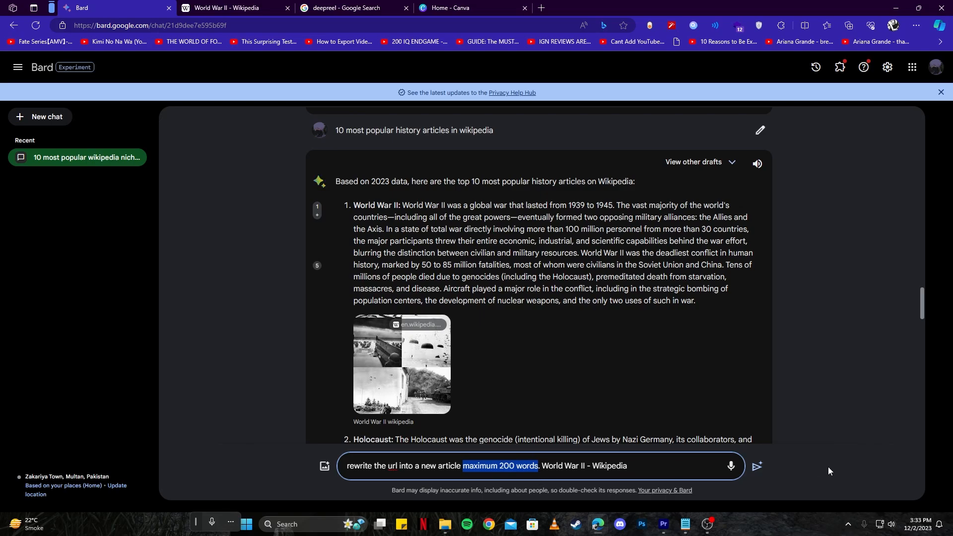
pyautogui.click(757, 466)
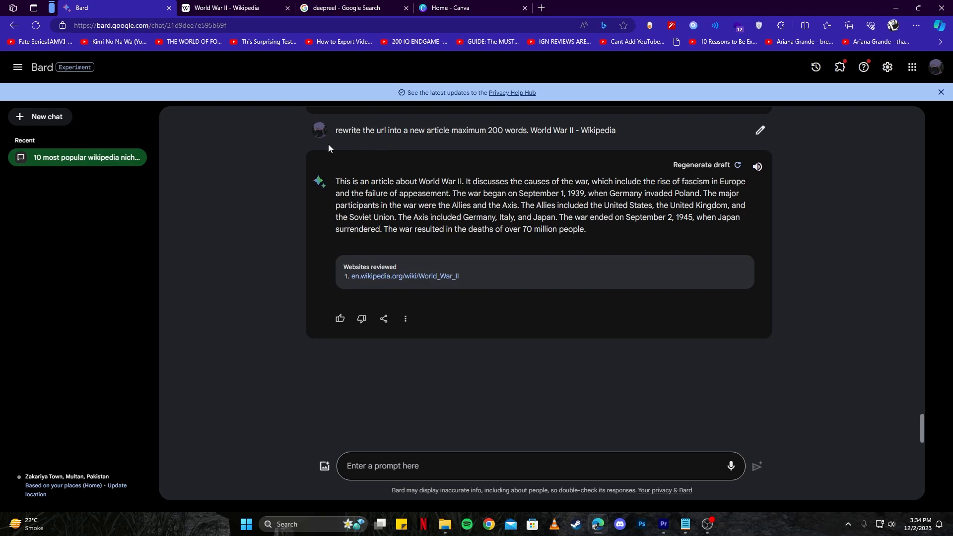
# - Open the DeepReel site from the deepreel search results and sign up
pyautogui.click(346, 8)
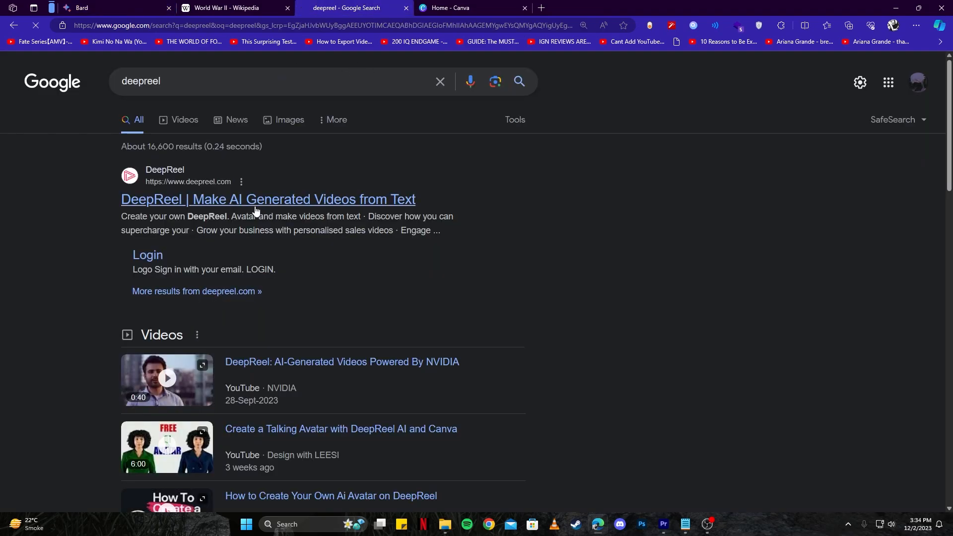
pyautogui.click(267, 199)
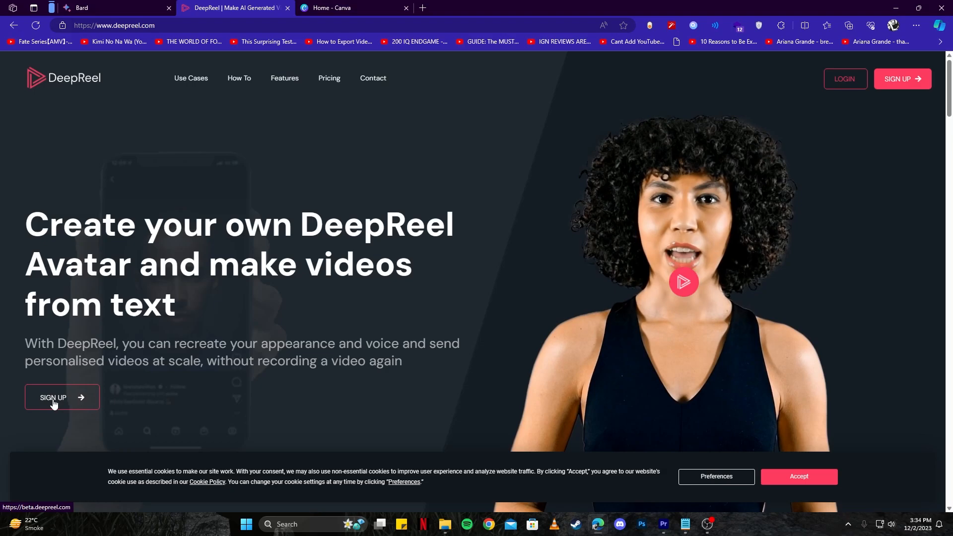
pyautogui.click(53, 400)
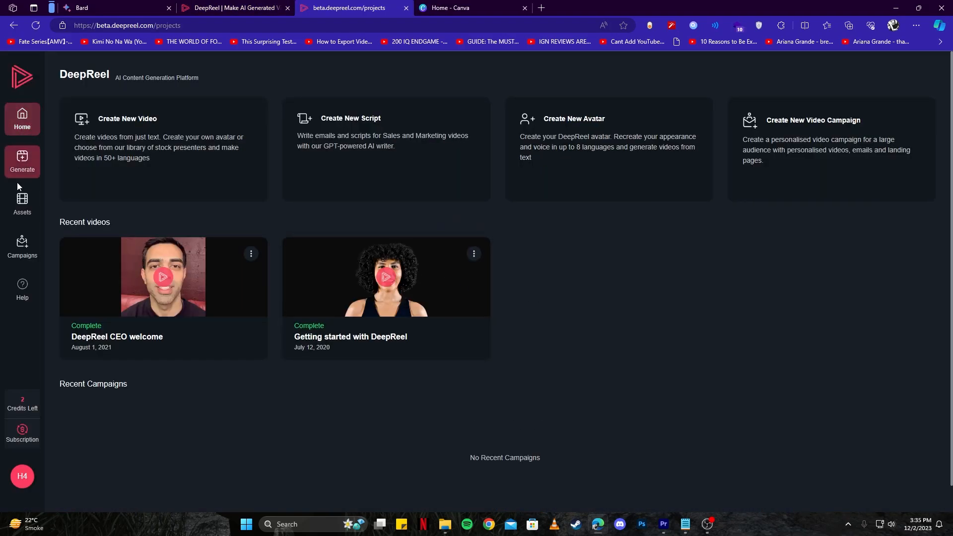
pyautogui.moveTo(366, 176)
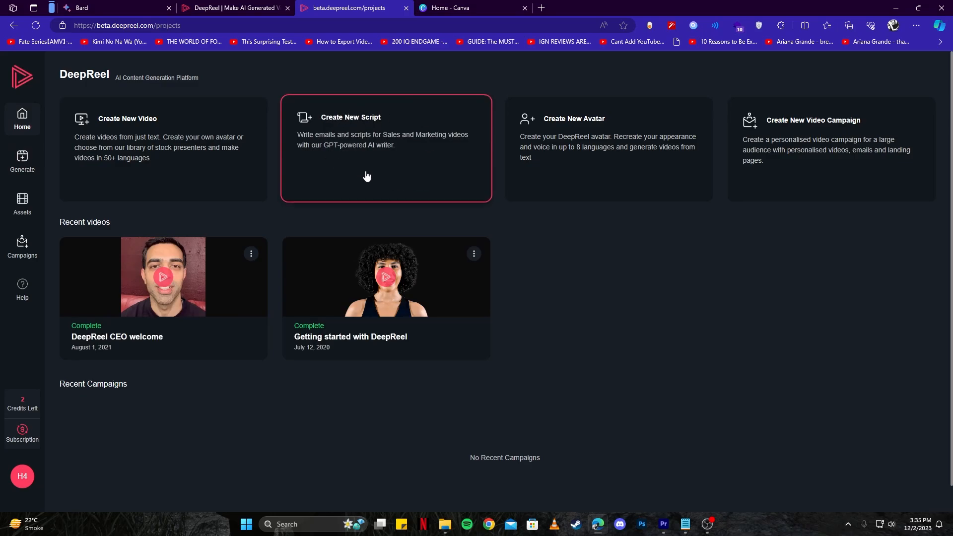
pyautogui.moveTo(337, 135)
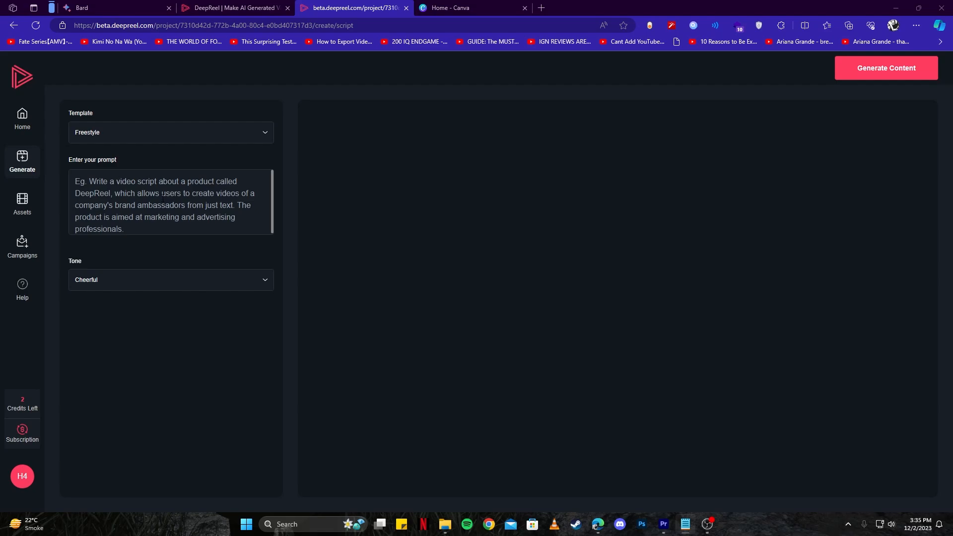
# - Enter 'Write a youtube video intro script about world war 2' and choose the Professional tone
pyautogui.click(170, 132)
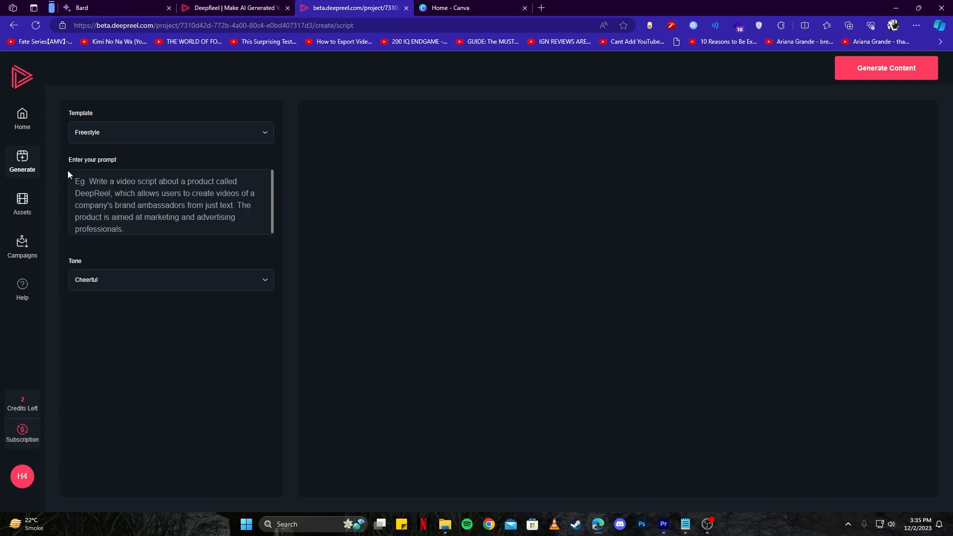
pyautogui.write('Write a youtube video intro script about world war 2')
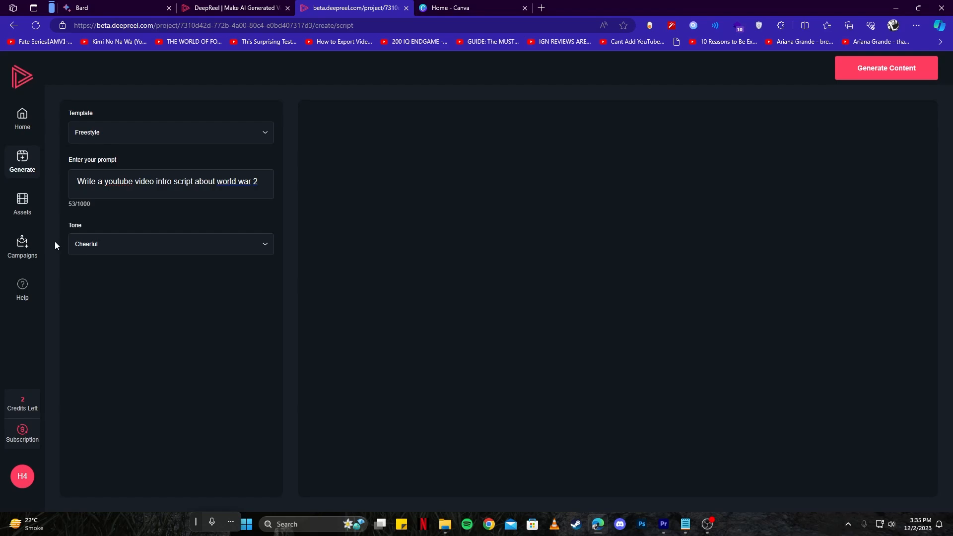
pyautogui.click(171, 243)
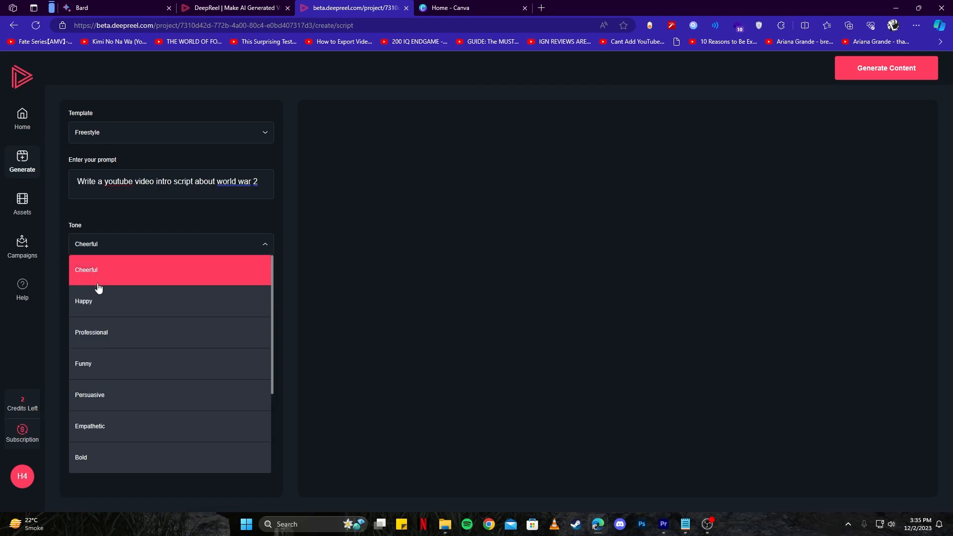
pyautogui.scroll(-3)
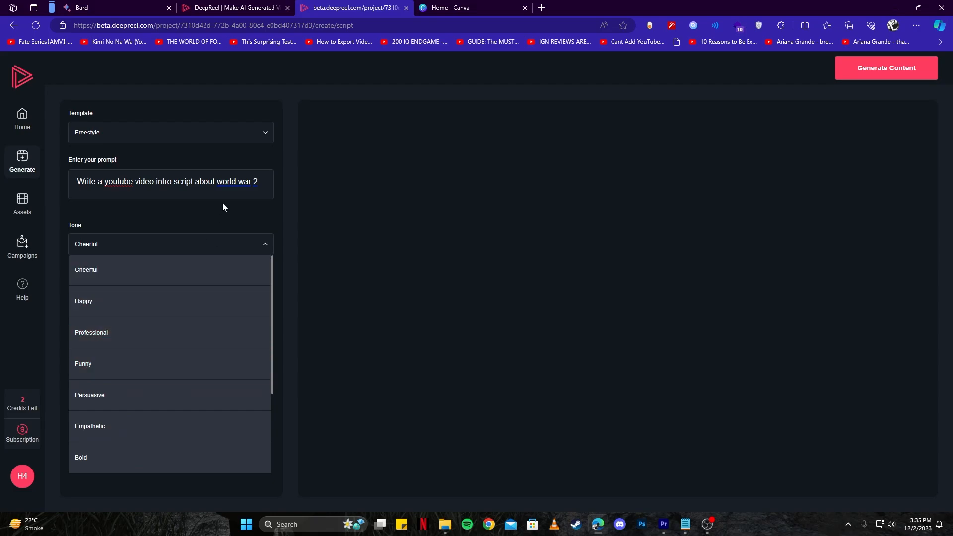
pyautogui.click(90, 332)
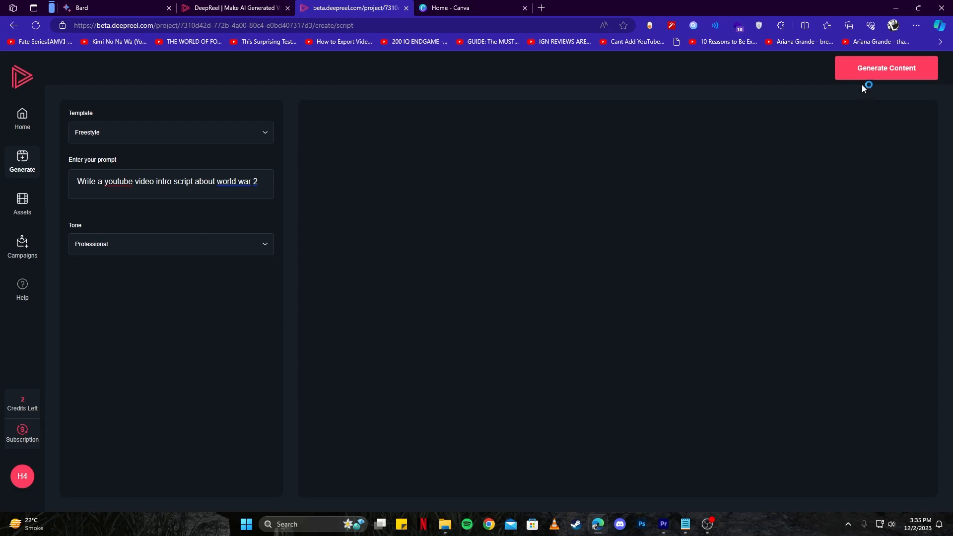
# - Generate World War 2 intro script drafts with Generate Content
pyautogui.click(885, 67)
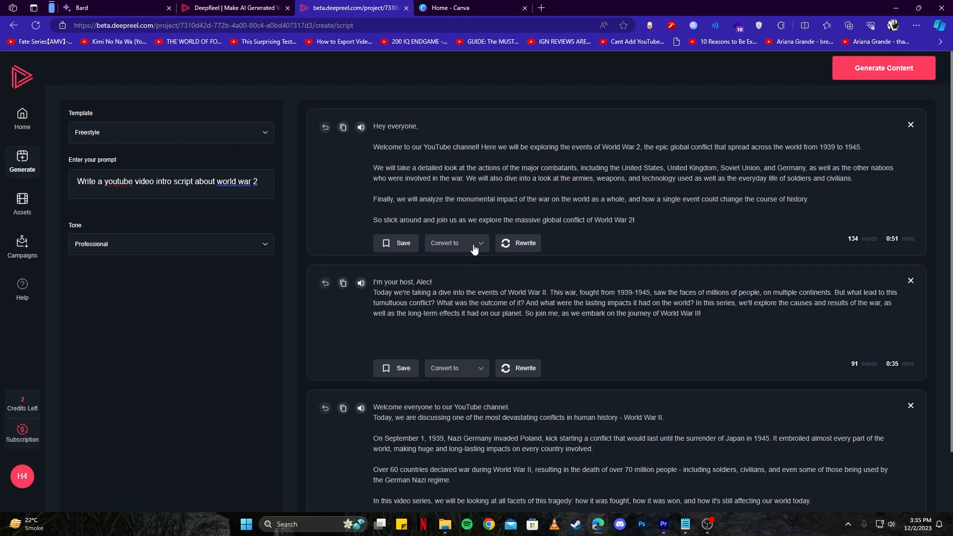
pyautogui.moveTo(436, 127)
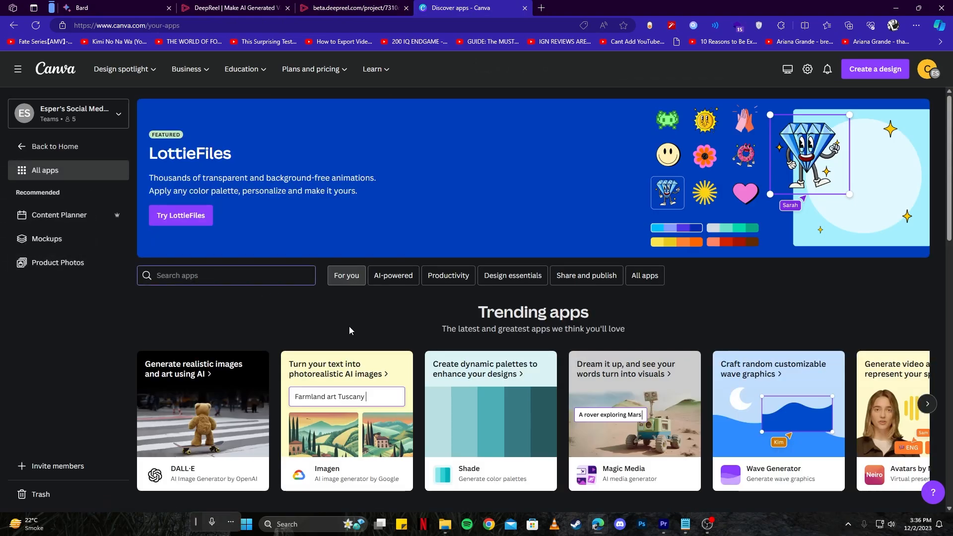
# - Search Canva's apps for 'deepreel' and open DeepReel AI Videos
pyautogui.write('deepreel')
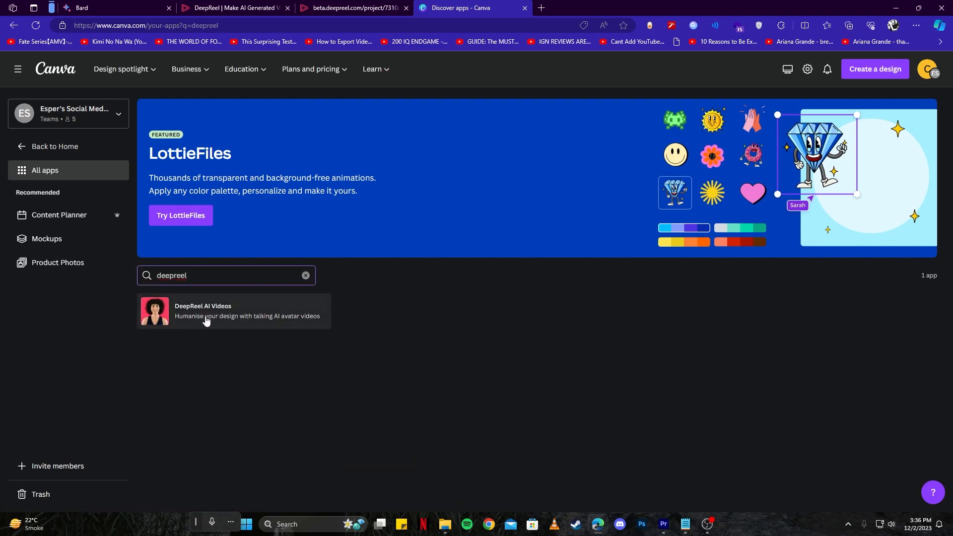
pyautogui.click(202, 311)
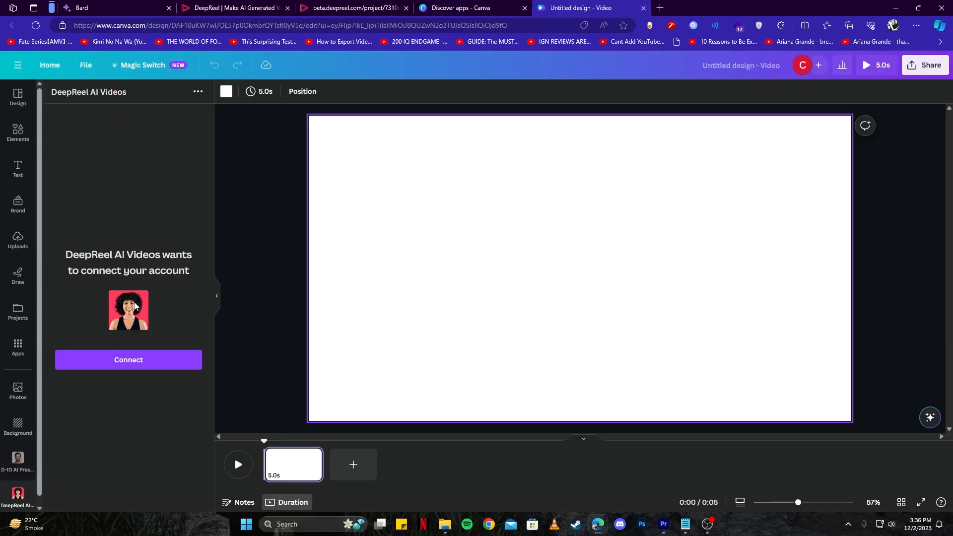
# - Connect the DeepReel account and choose David (Black) as the presenter
pyautogui.click(128, 360)
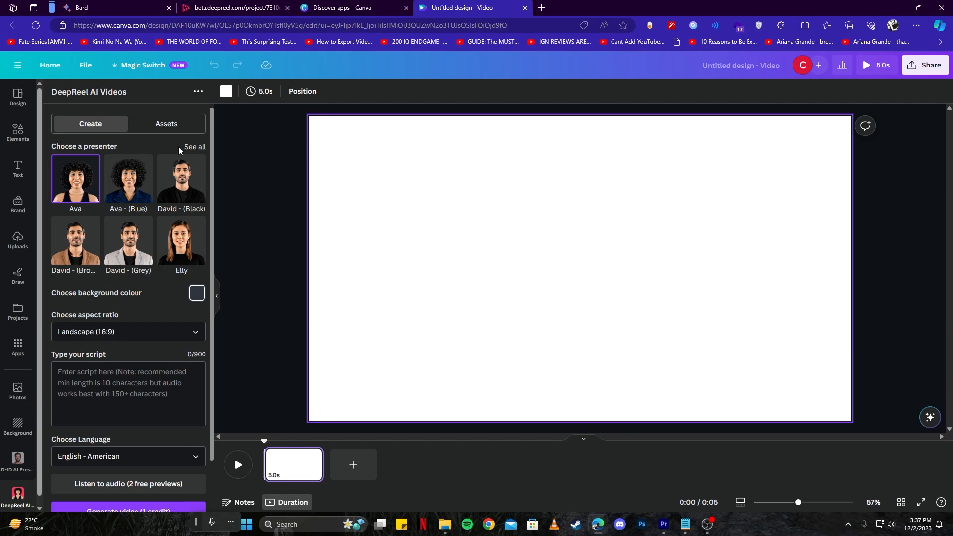
pyautogui.click(194, 147)
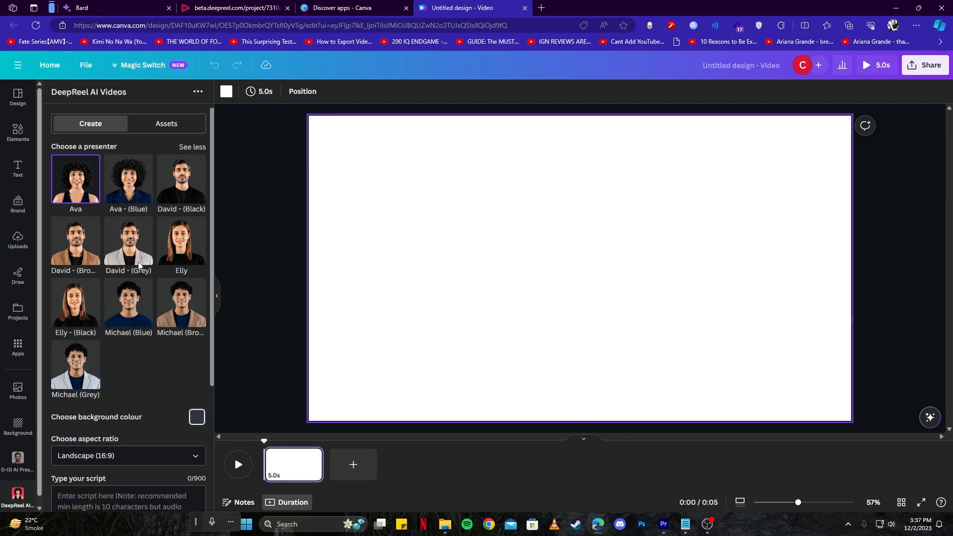
pyautogui.moveTo(71, 253)
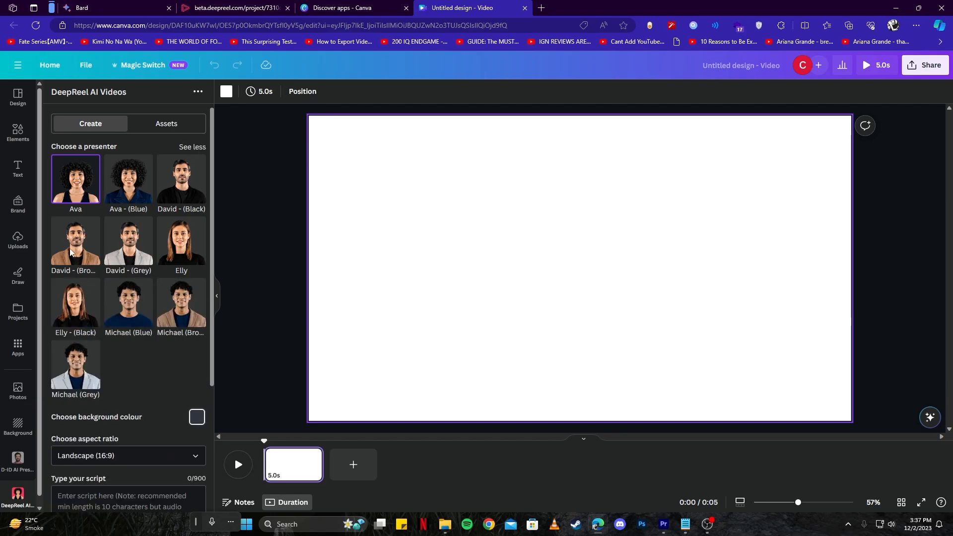
pyautogui.moveTo(150, 196)
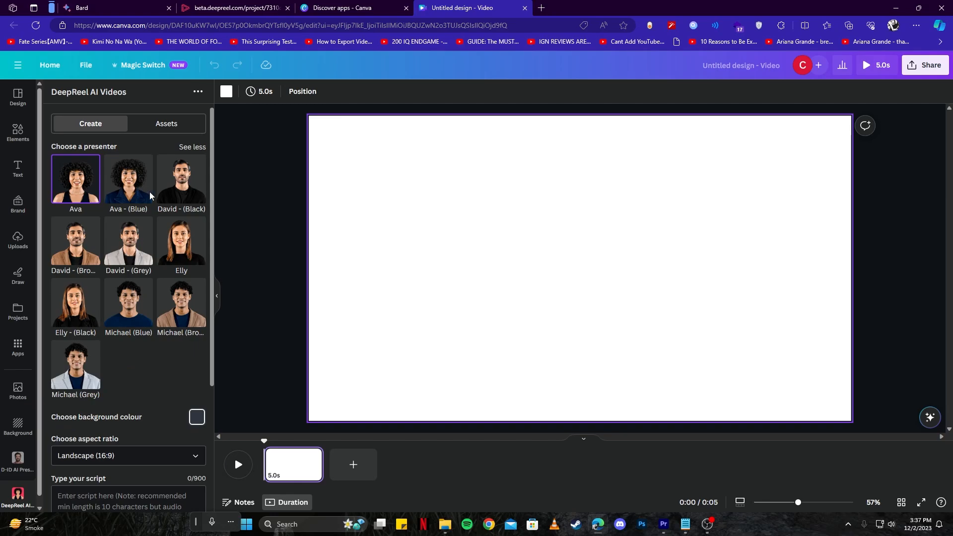
pyautogui.click(181, 178)
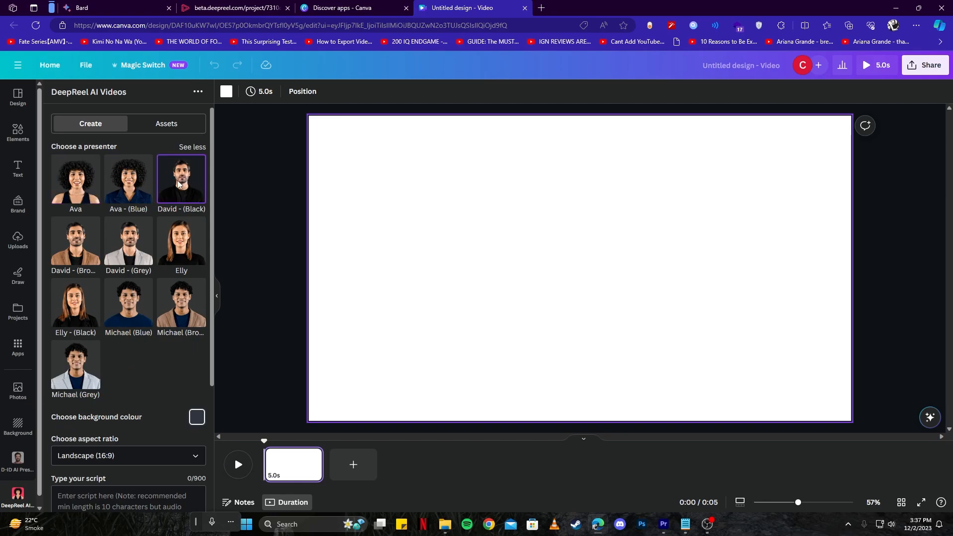
pyautogui.scroll(-3)
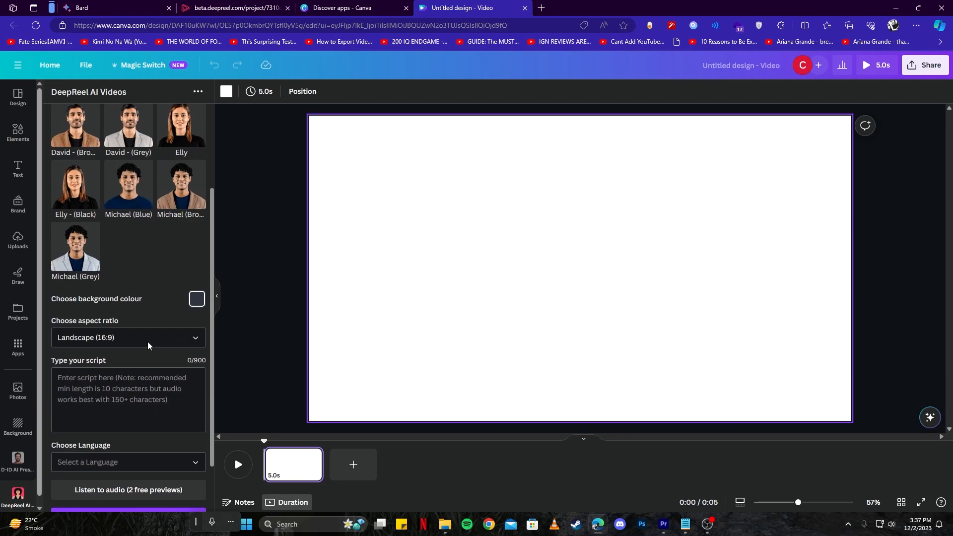
pyautogui.scroll(-3)
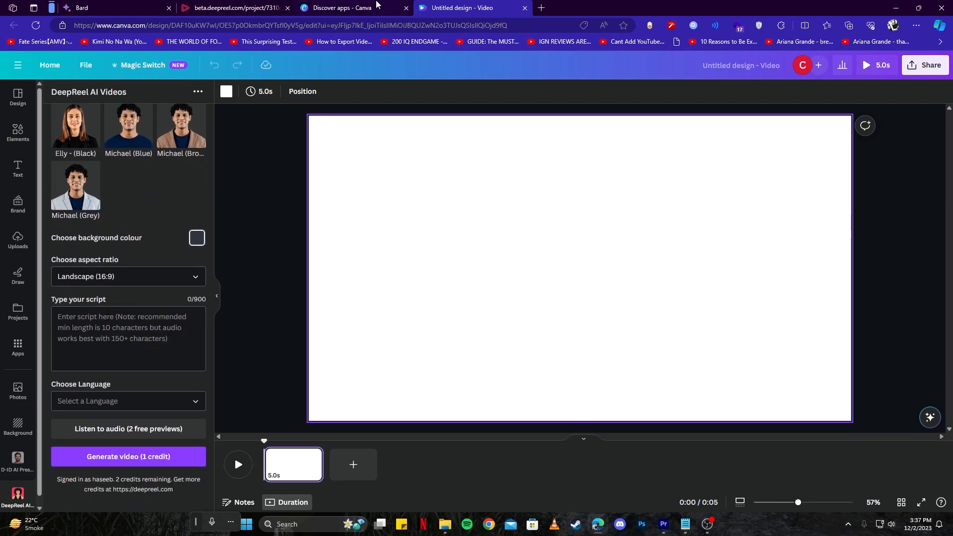
# - Copy the first DeepReel script's opening paragraphs and return to the Canva design
pyautogui.click(231, 7)
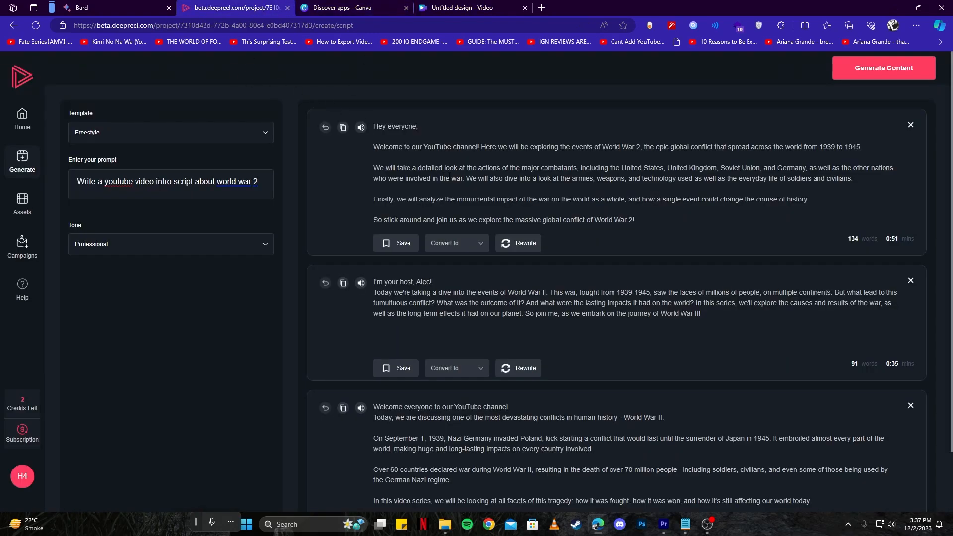
pyautogui.moveTo(373, 126); pyautogui.dragTo(853, 179)
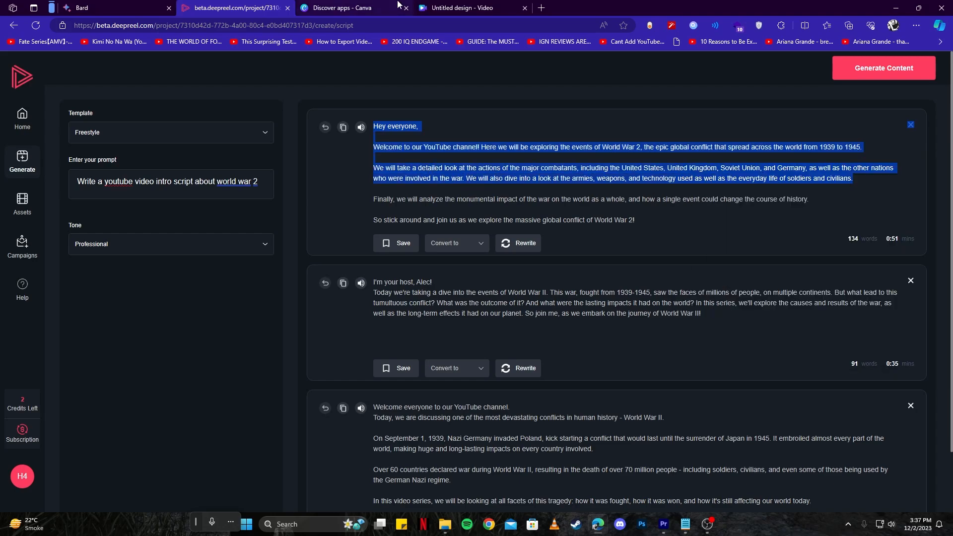
pyautogui.click(468, 8)
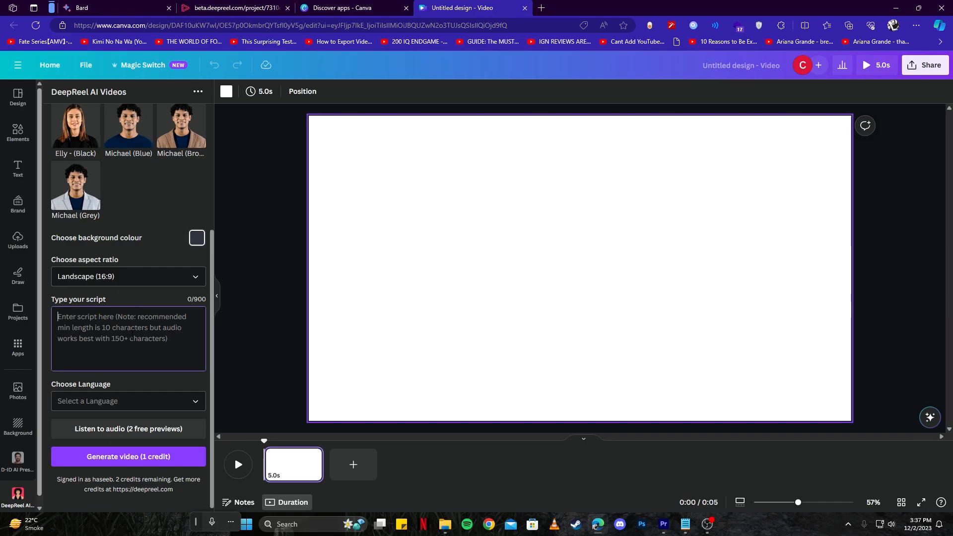
# - Paste the World War 2 script, set English narration and a green background, and generate the video
pyautogui.write('Kingdom, Soviet Union, and Germany, as well as the other nations who were involved in the war. We will also dive into a look at the armies, weapons, and technology used as well as the everyday life of soldiers and civilians.')
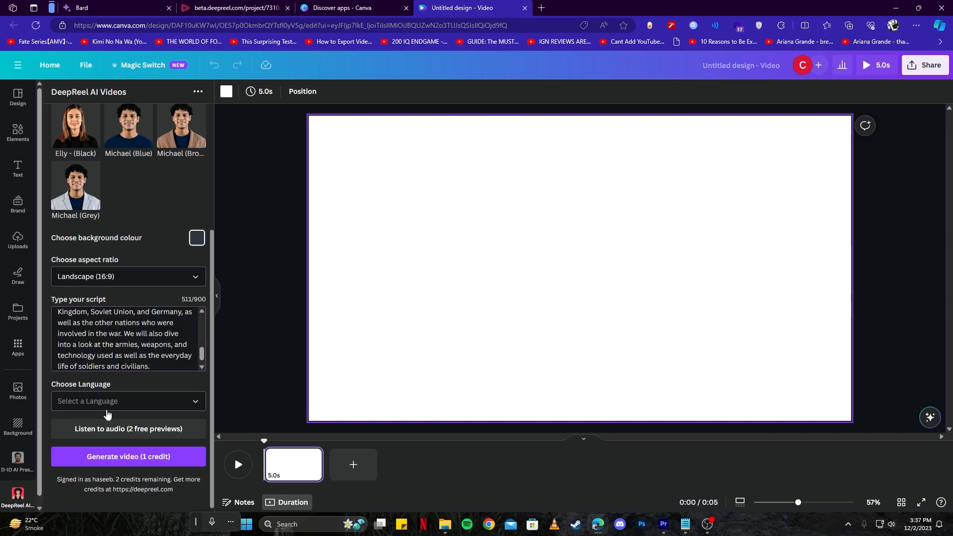
pyautogui.click(128, 400)
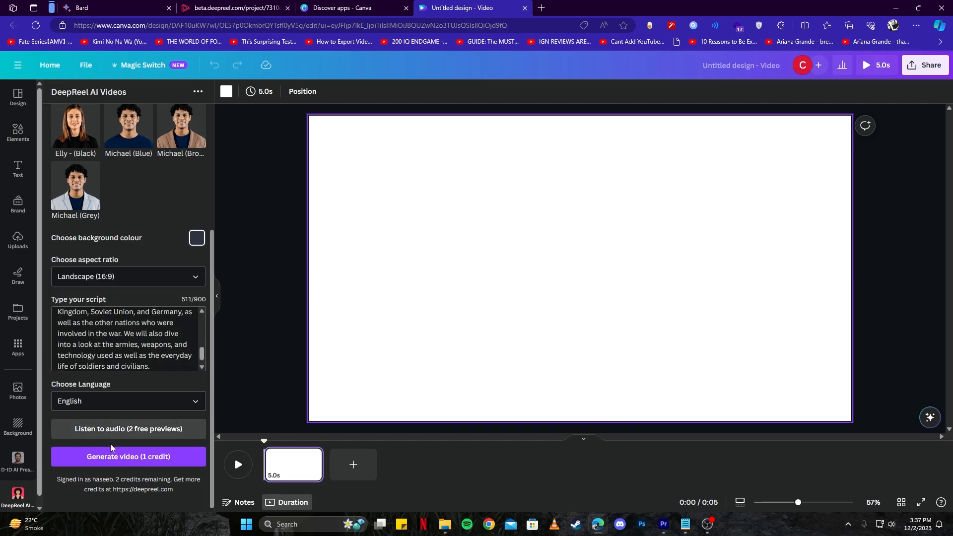
pyautogui.moveTo(128, 457)
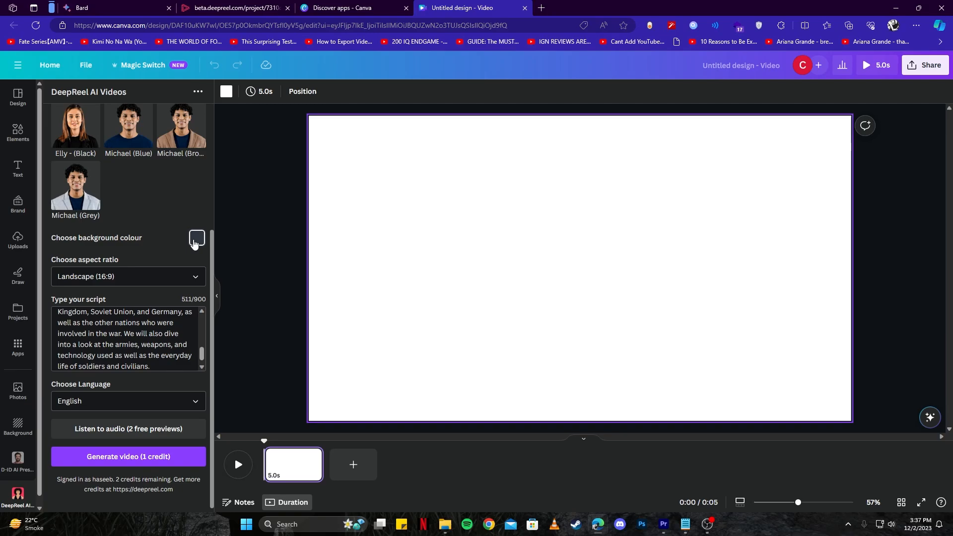
pyautogui.click(197, 238)
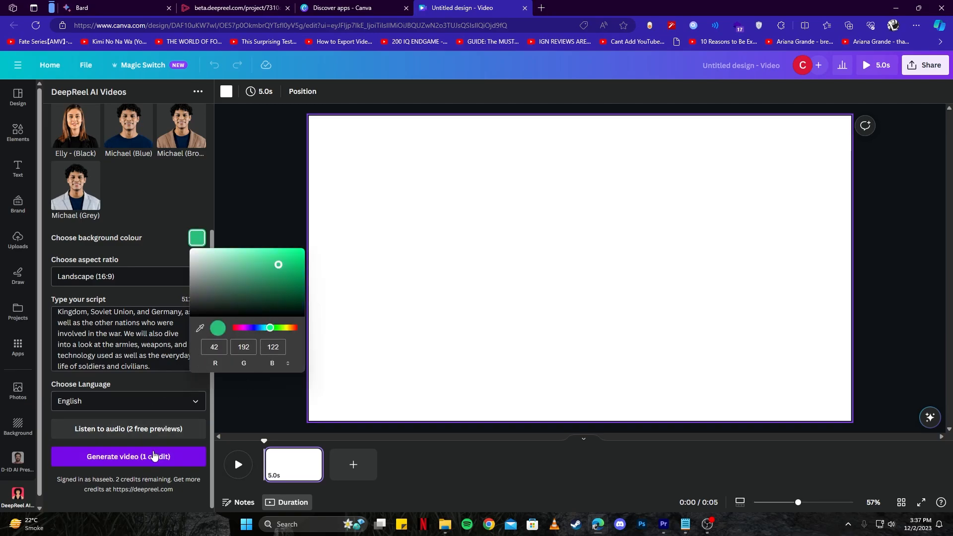
pyautogui.click(128, 457)
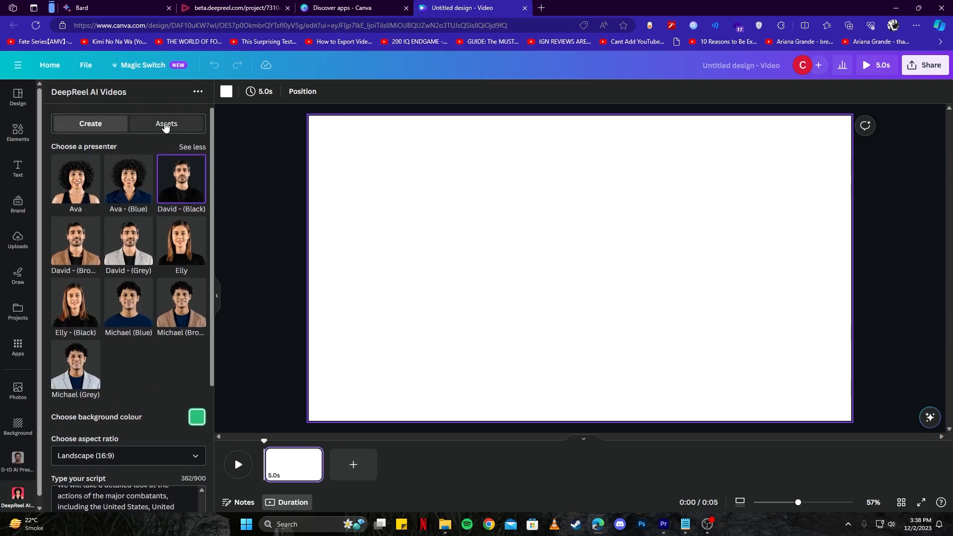
# - View saved presenter videos and pick the green-background David video for the page
pyautogui.click(166, 123)
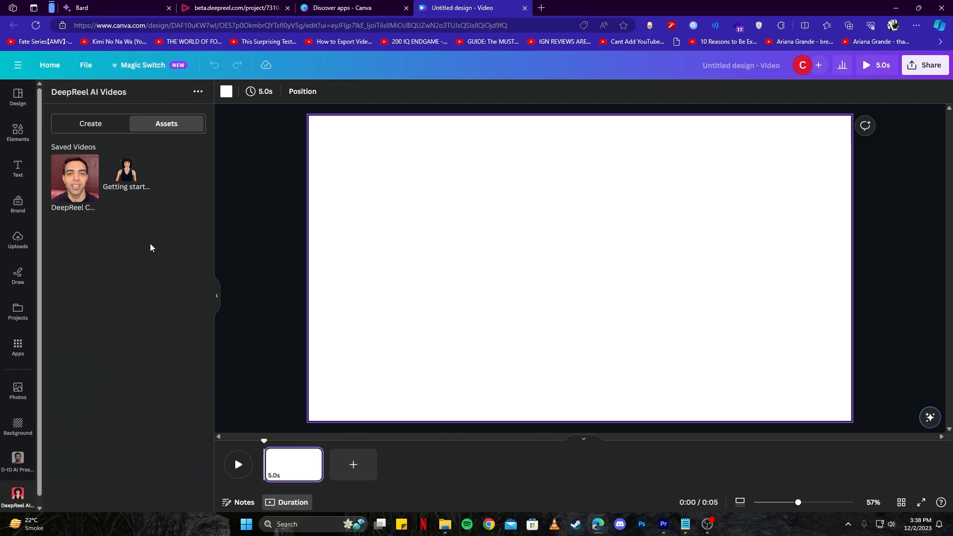
pyautogui.moveTo(142, 159)
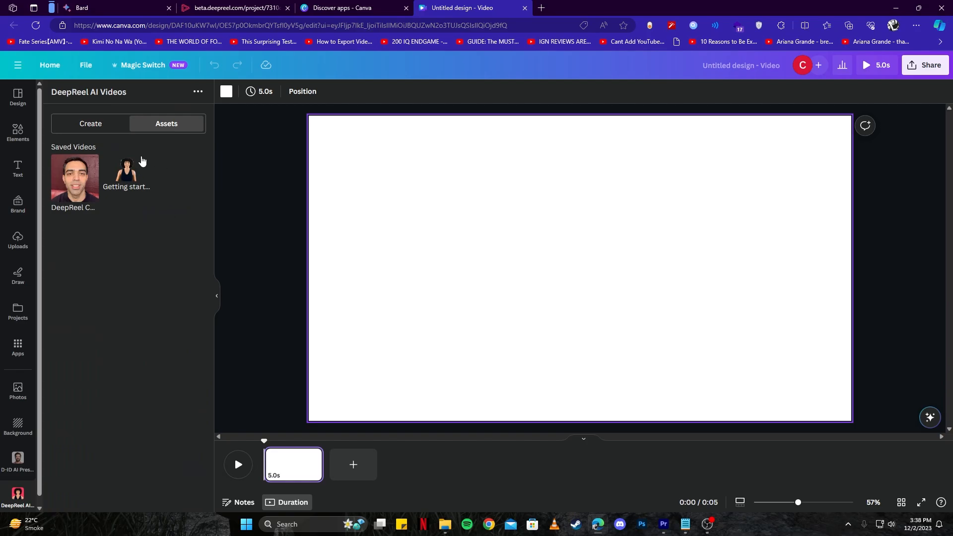
pyautogui.rightClick(126, 171)
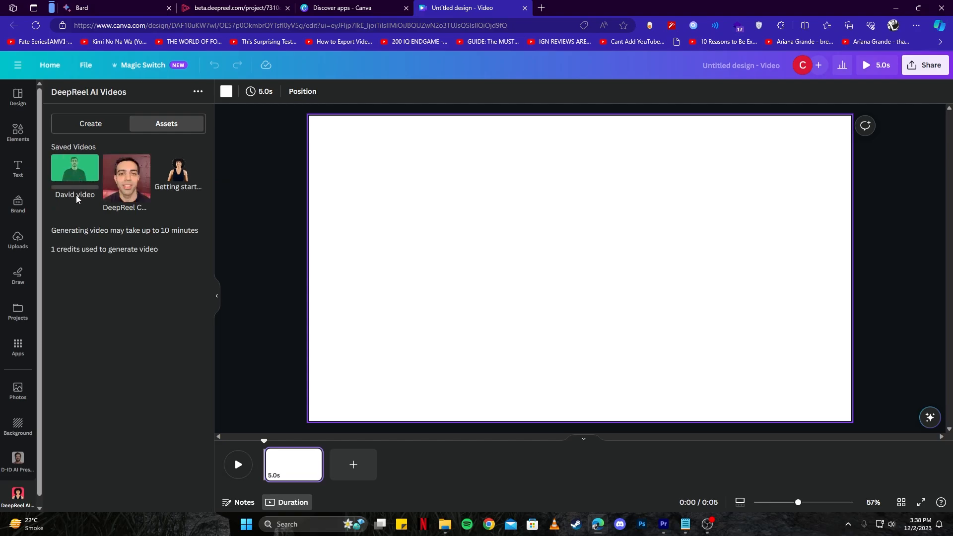
pyautogui.moveTo(74, 168)
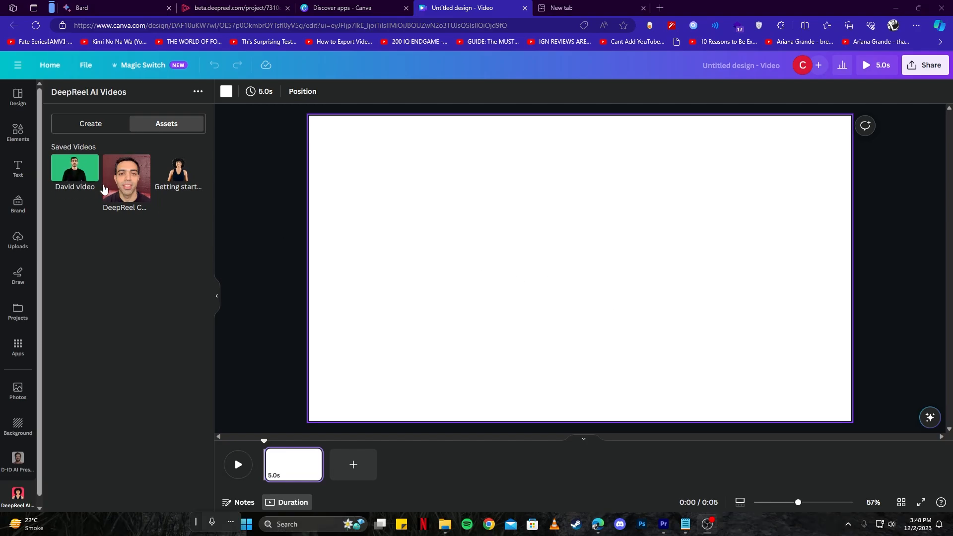
pyautogui.moveTo(186, 224)
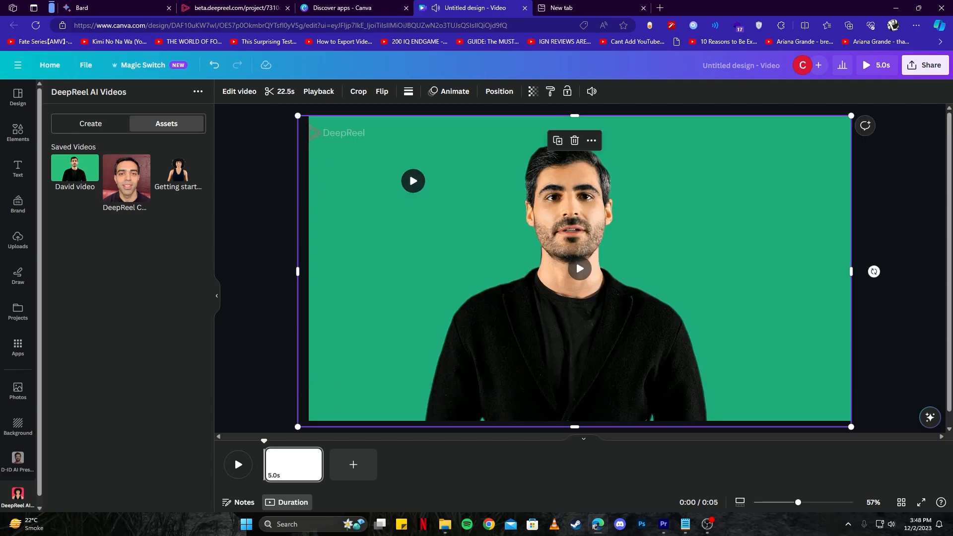
# - Select the David presenter video and play its 22.5-second preview
pyautogui.click(578, 268)
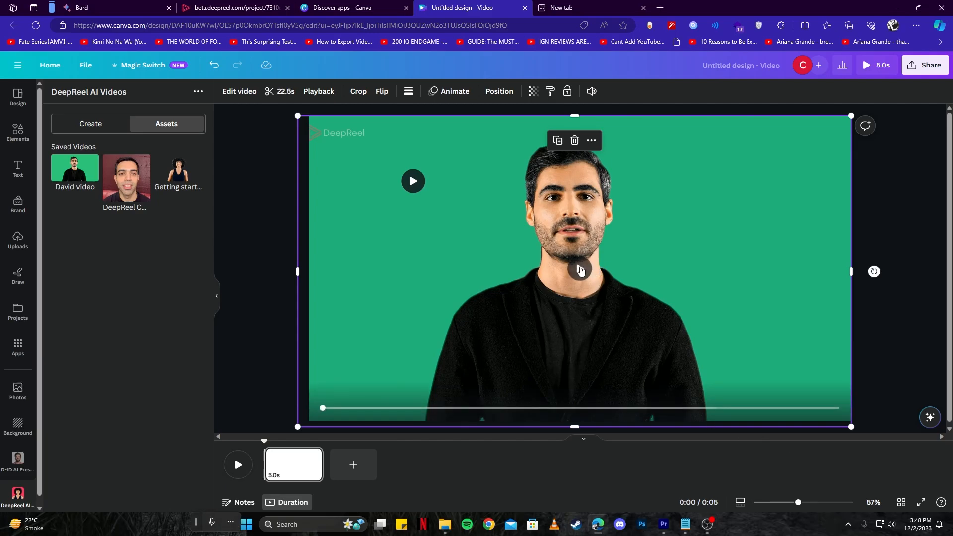
pyautogui.click(578, 269)
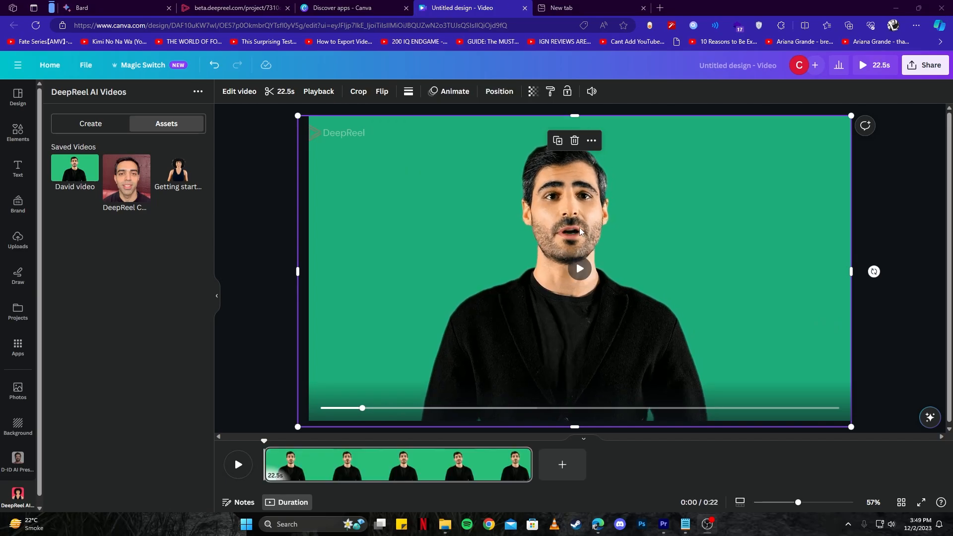
pyautogui.moveTo(558, 244)
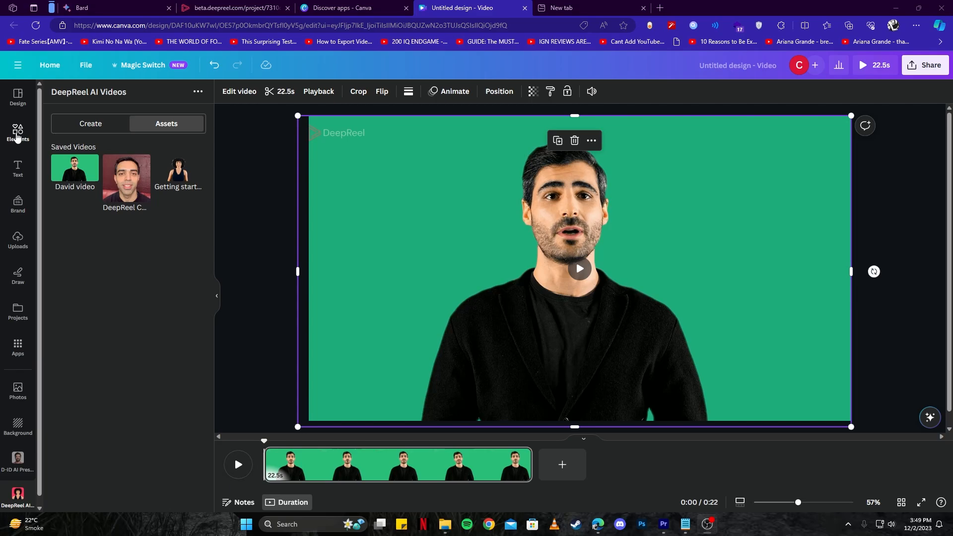
# - Search Elements for 'frame', then for 'world war 2' footage to fill it
pyautogui.click(18, 131)
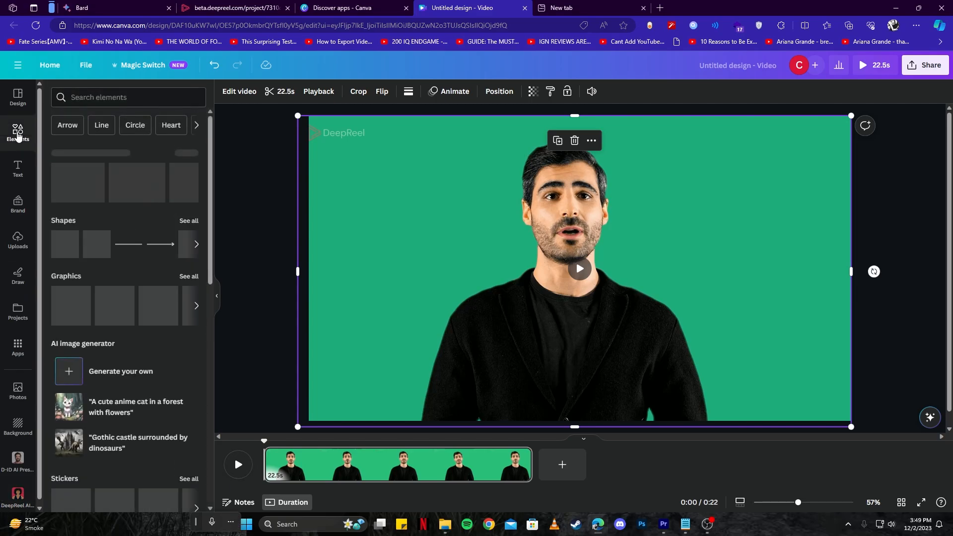
pyautogui.click(121, 97)
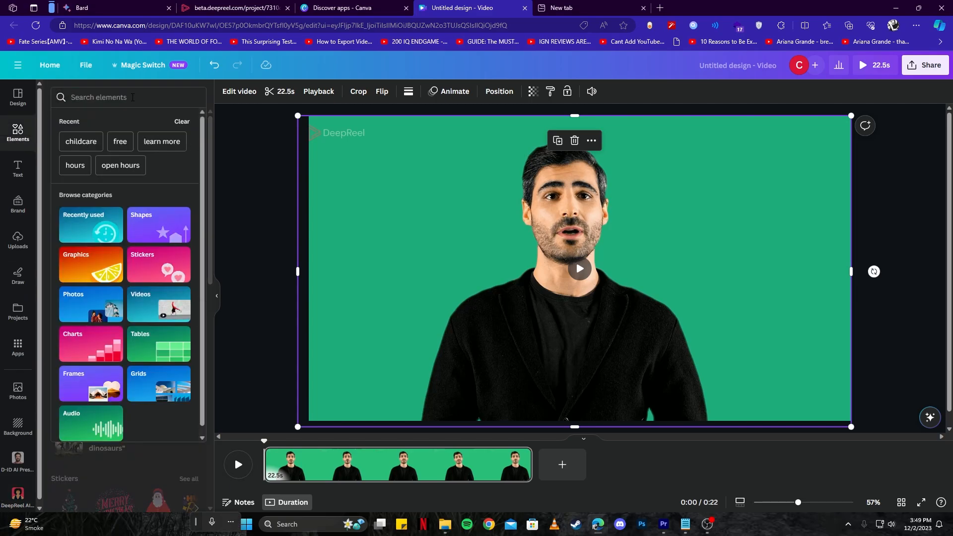
pyautogui.write('f')
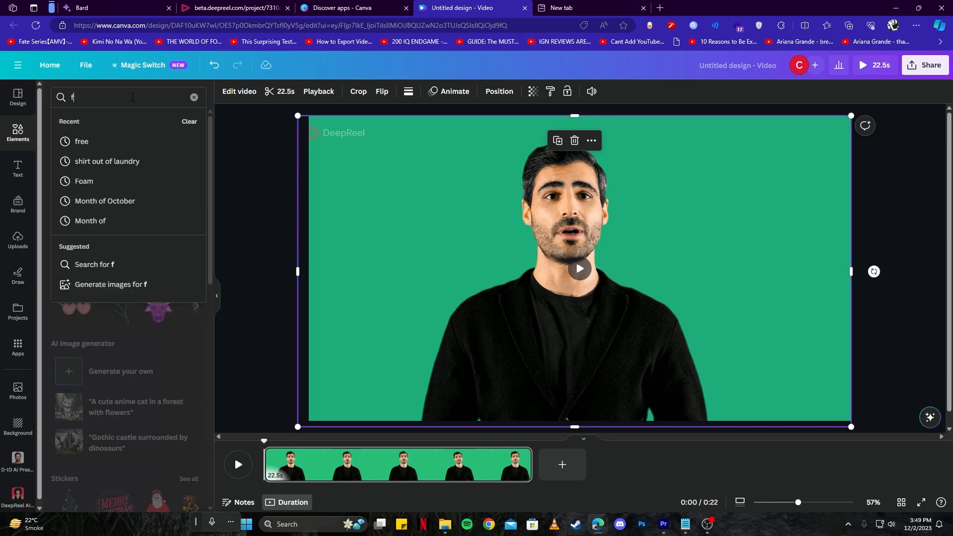
pyautogui.write('rame')
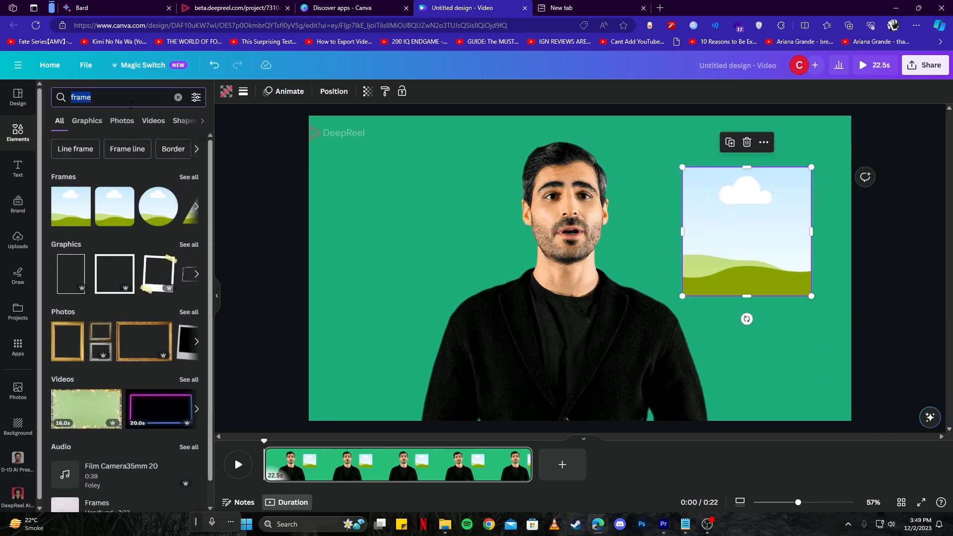
pyautogui.write('world war 2')
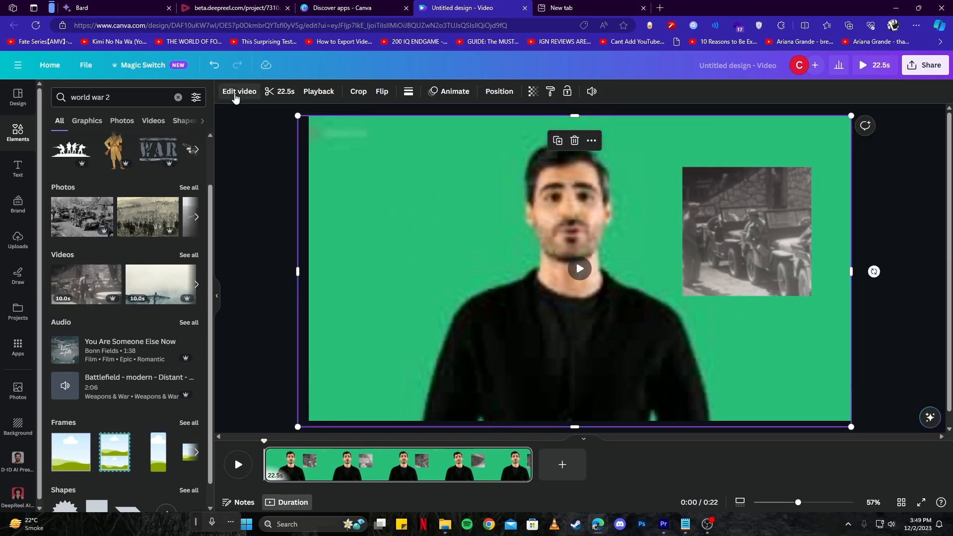
# - Run Background Remover on the presenter video from its editing effects
pyautogui.click(238, 91)
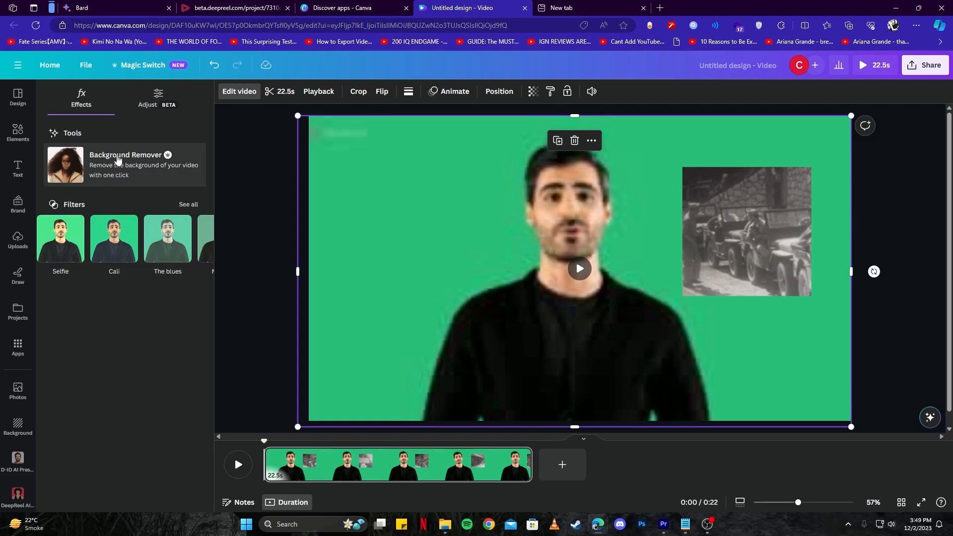
pyautogui.click(124, 164)
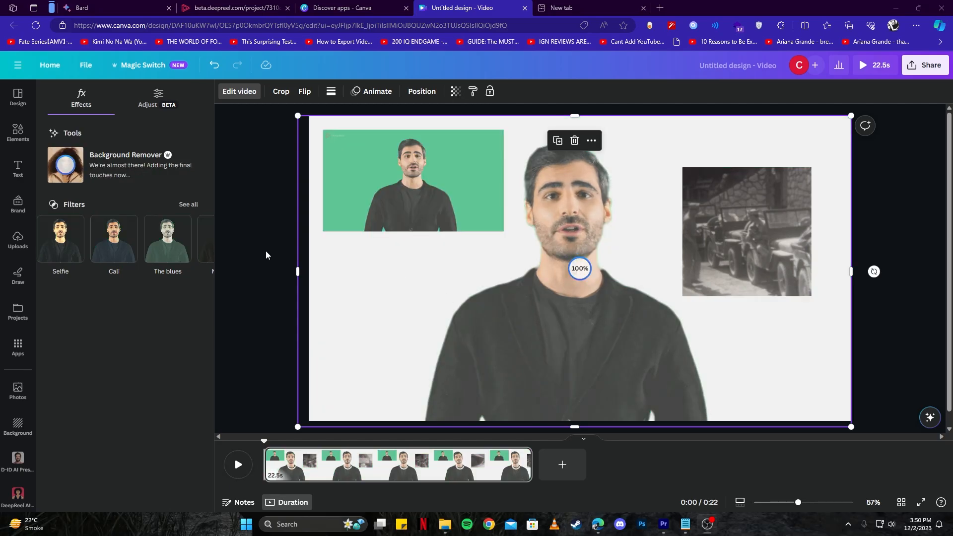
# - Search Elements for 'studio' and browse more studio background videos
pyautogui.click(18, 131)
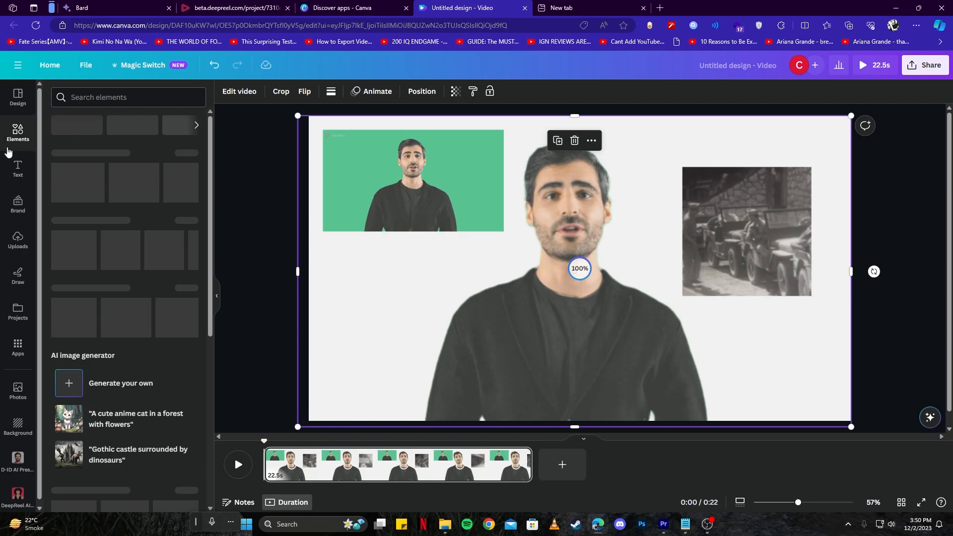
pyautogui.write('studio background')
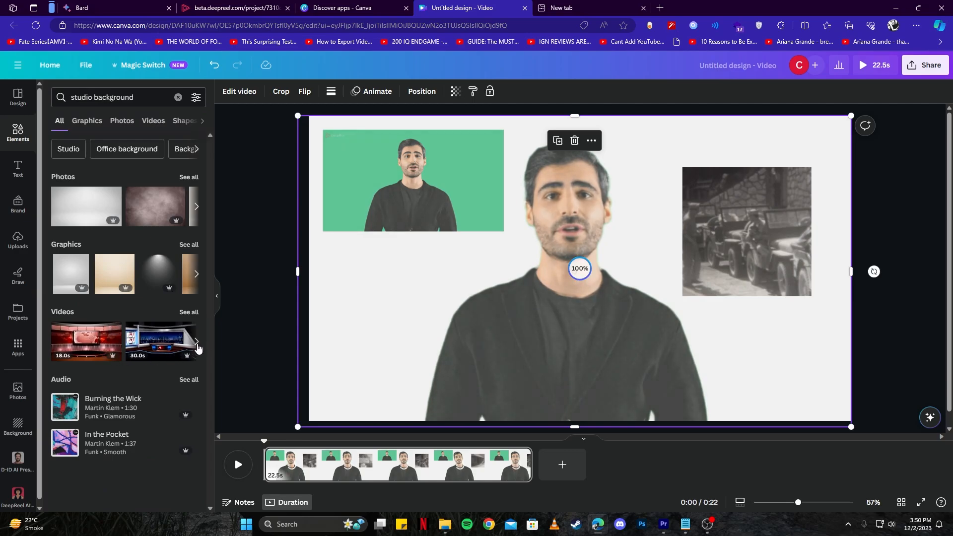
pyautogui.click(196, 341)
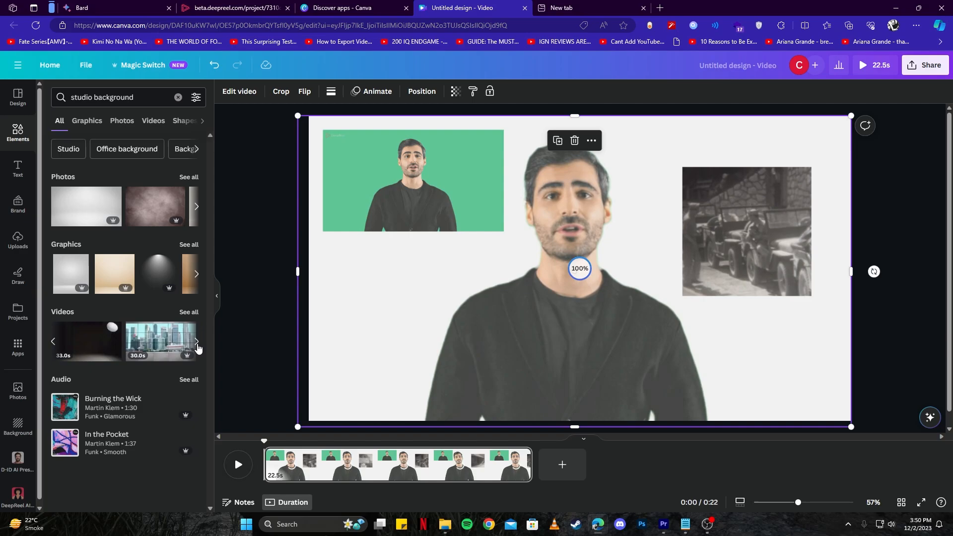
pyautogui.moveTo(87, 347)
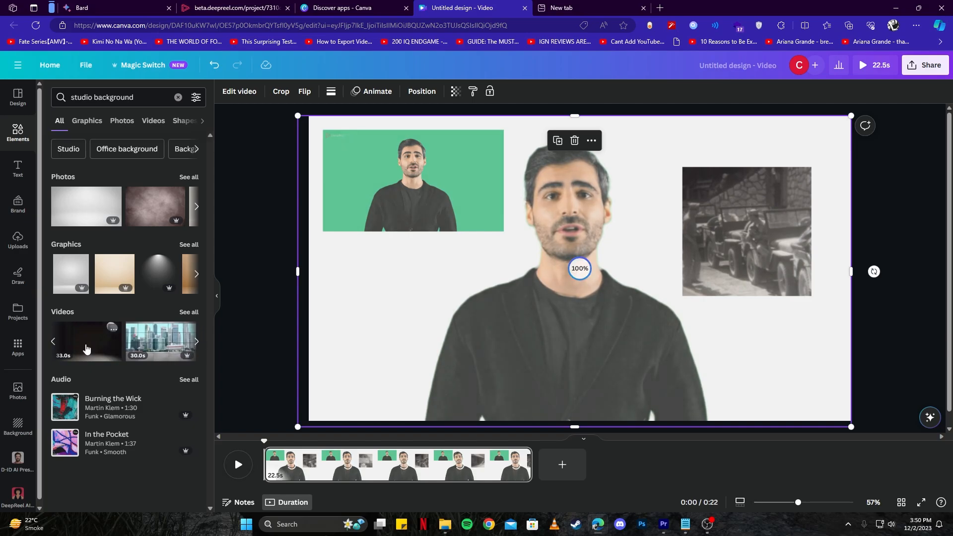